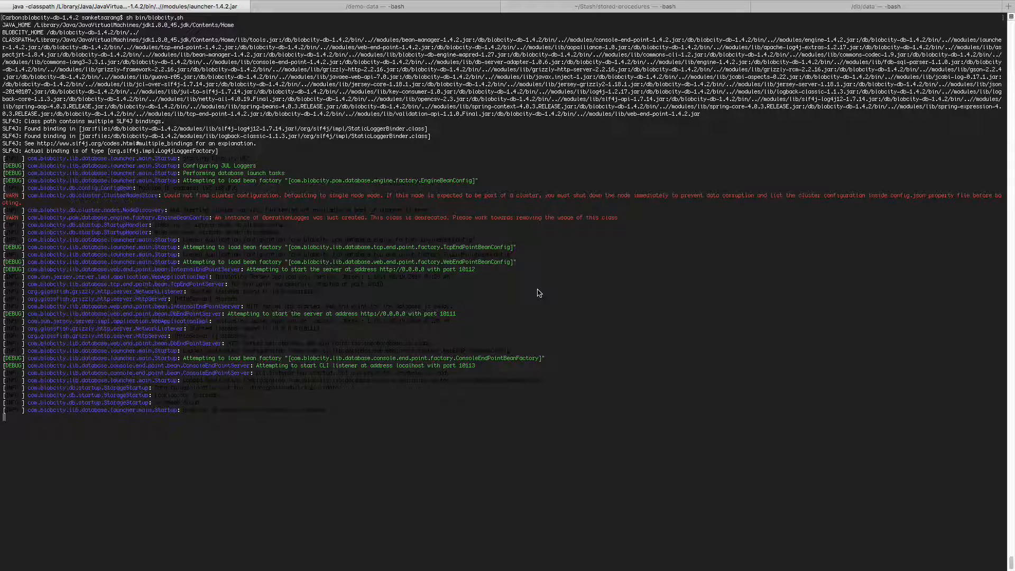
{"action": "mouse_move", "coordinate": [197, 417]}
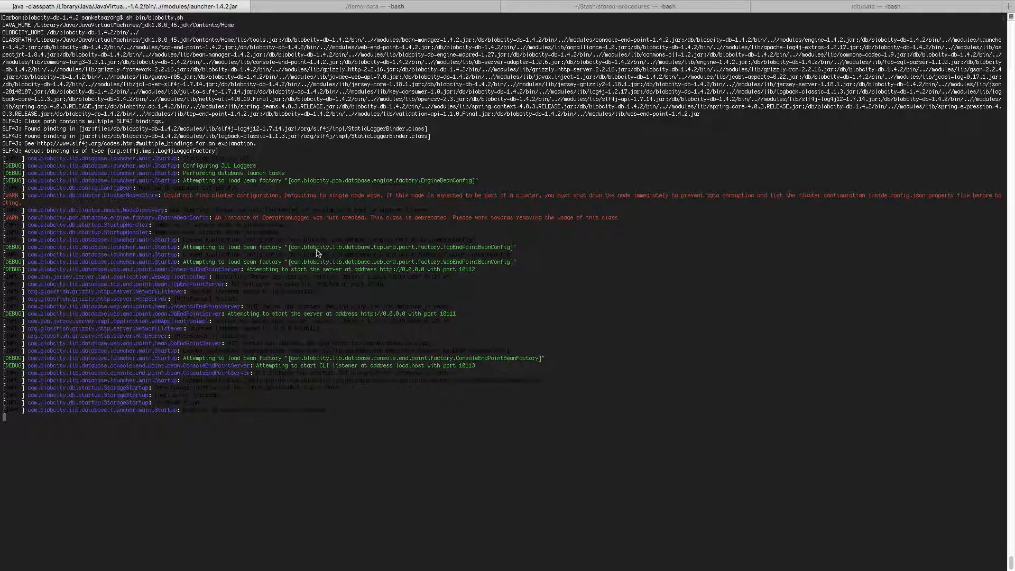
Quit vi after viewing the four-line apache-log-sample.log file.
{"action": "left_click", "coordinate": [373, 7]}
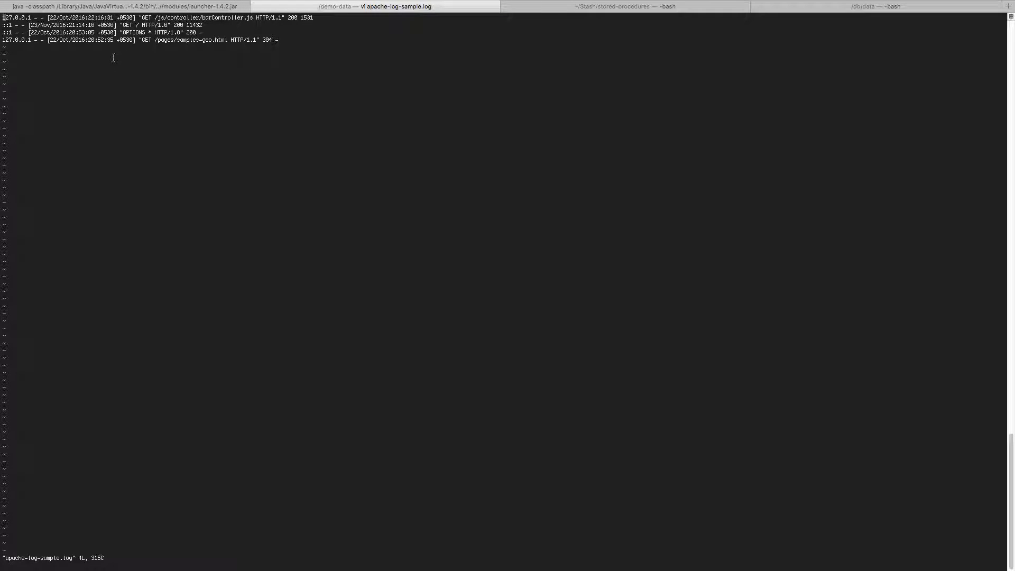
{"action": "mouse_move", "coordinate": [275, 117]}
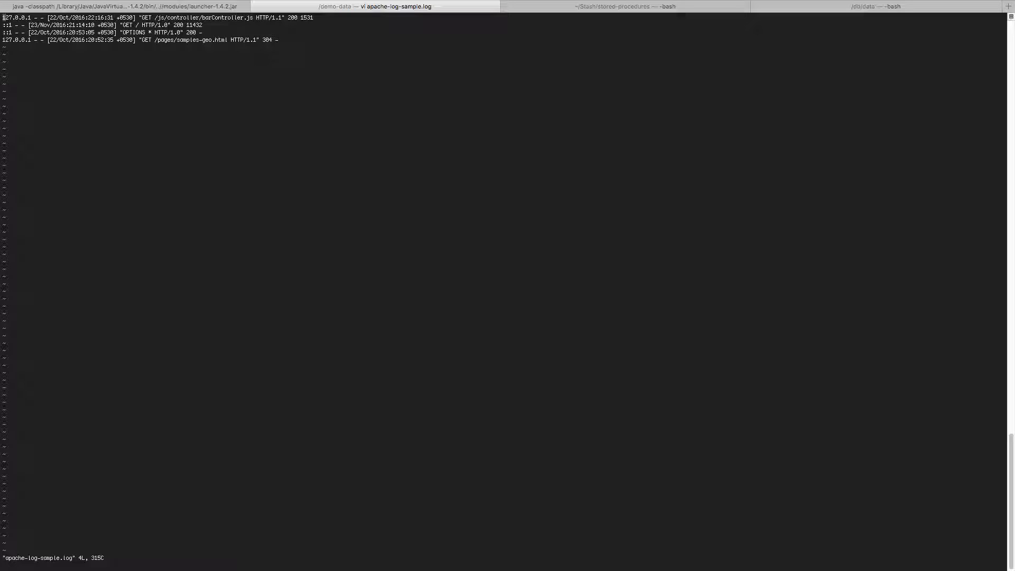
{"action": "type", "text": ":q"}
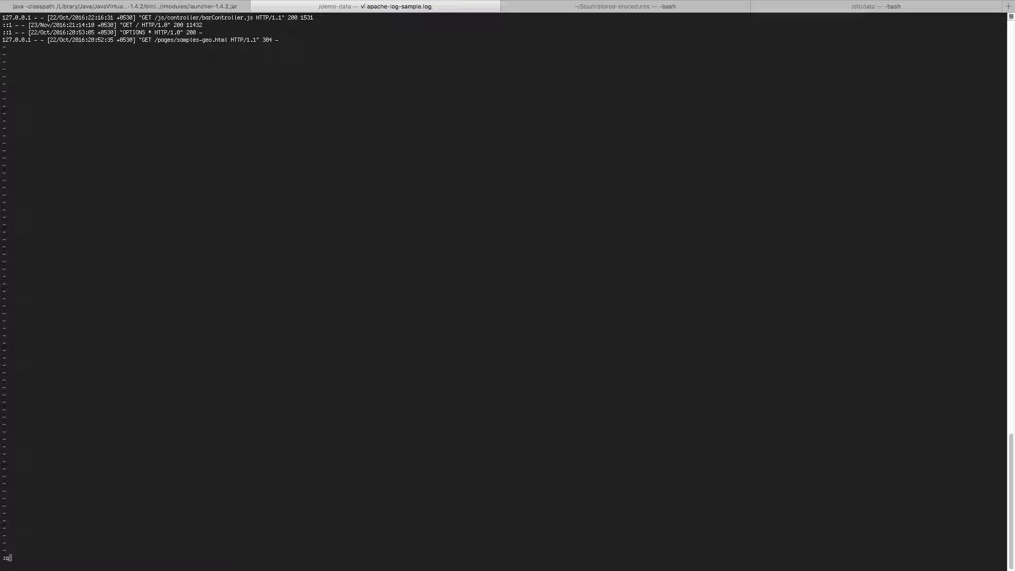
{"action": "key", "text": "Return"}
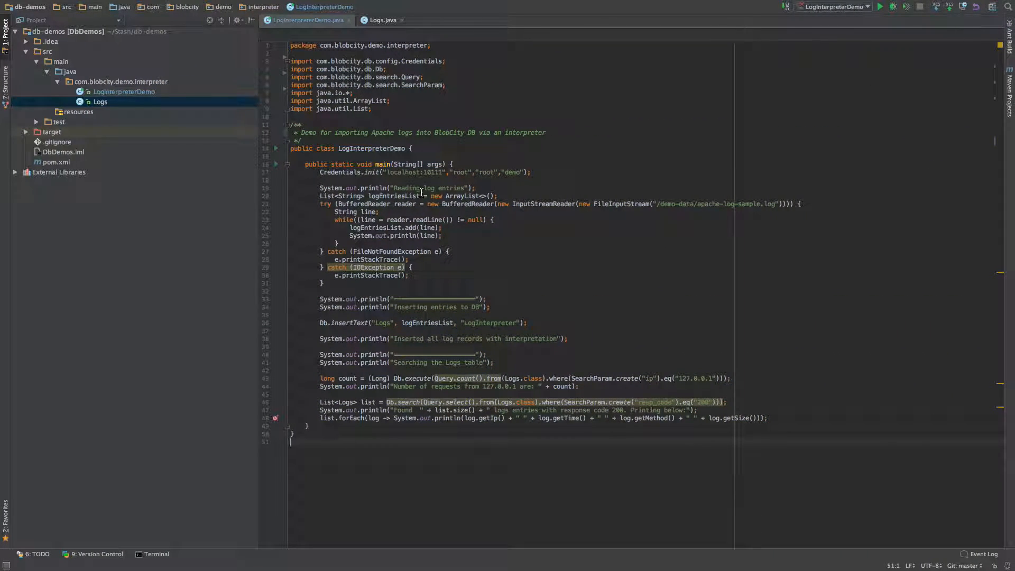
{"action": "left_click", "coordinate": [406, 180]}
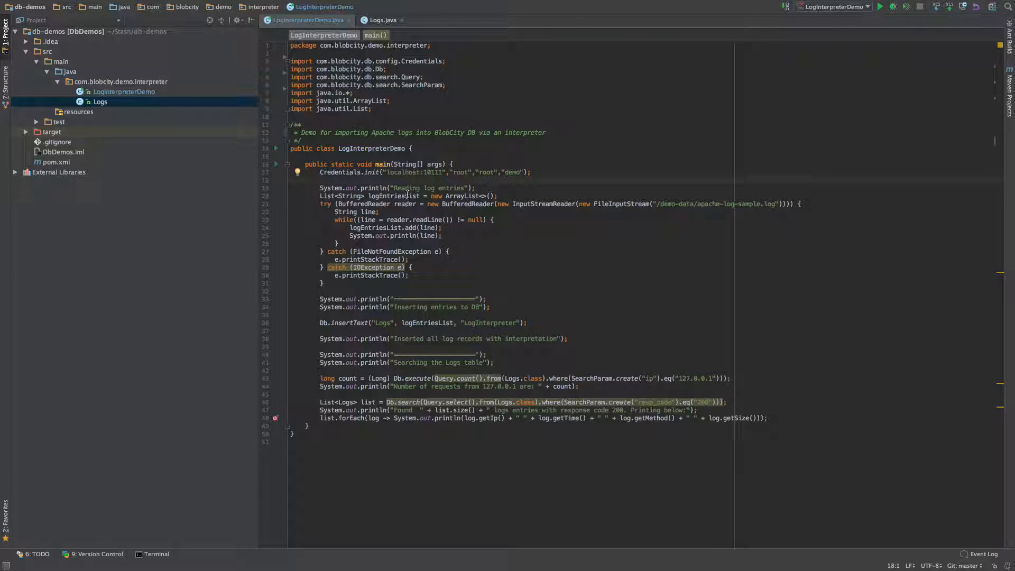
{"action": "double_click", "coordinate": [336, 172]}
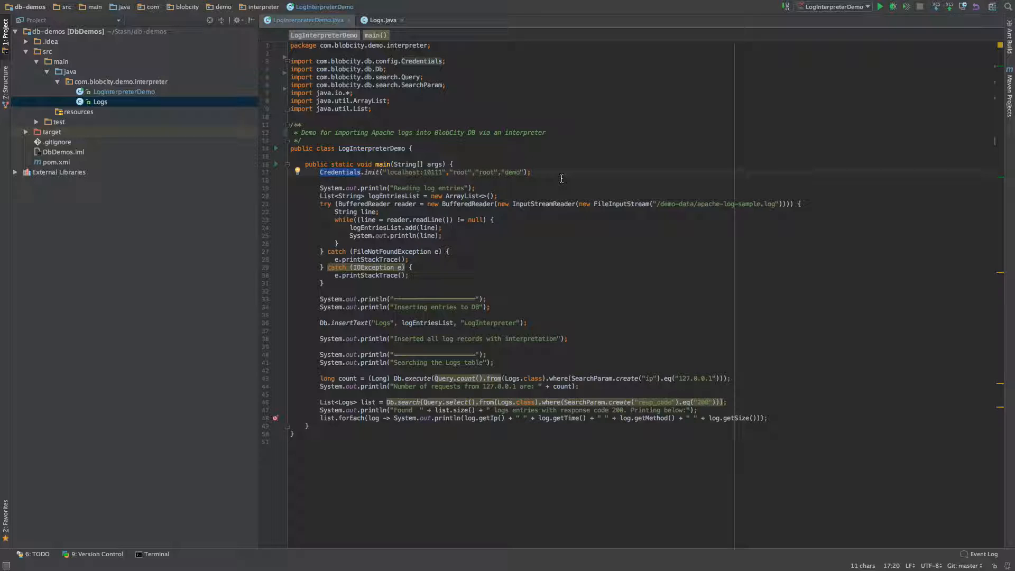
{"action": "mouse_move", "coordinate": [650, 214]}
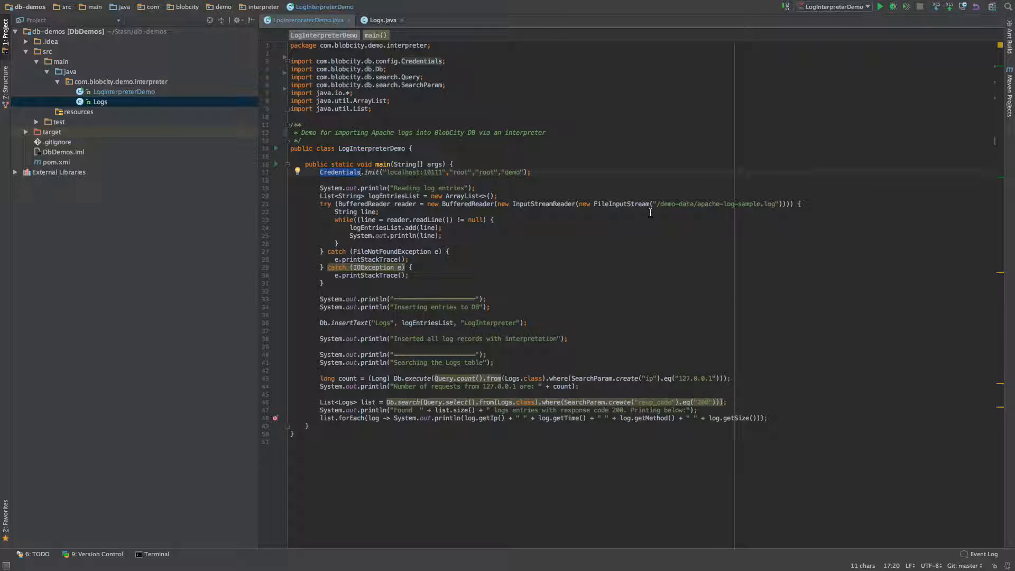
{"action": "double_click", "coordinate": [767, 204]}
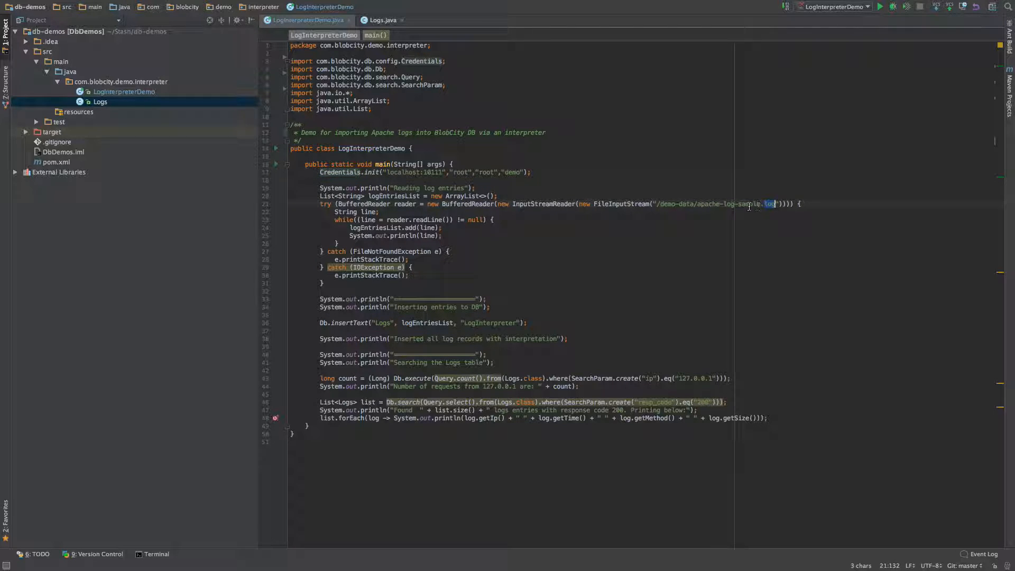
{"action": "left_click", "coordinate": [410, 212]}
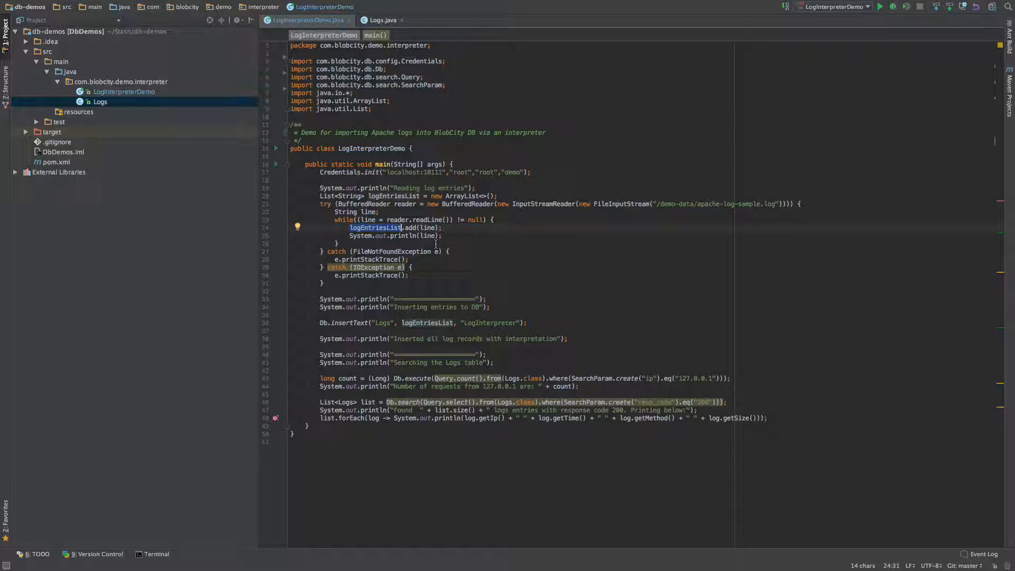
{"action": "mouse_move", "coordinate": [503, 348]}
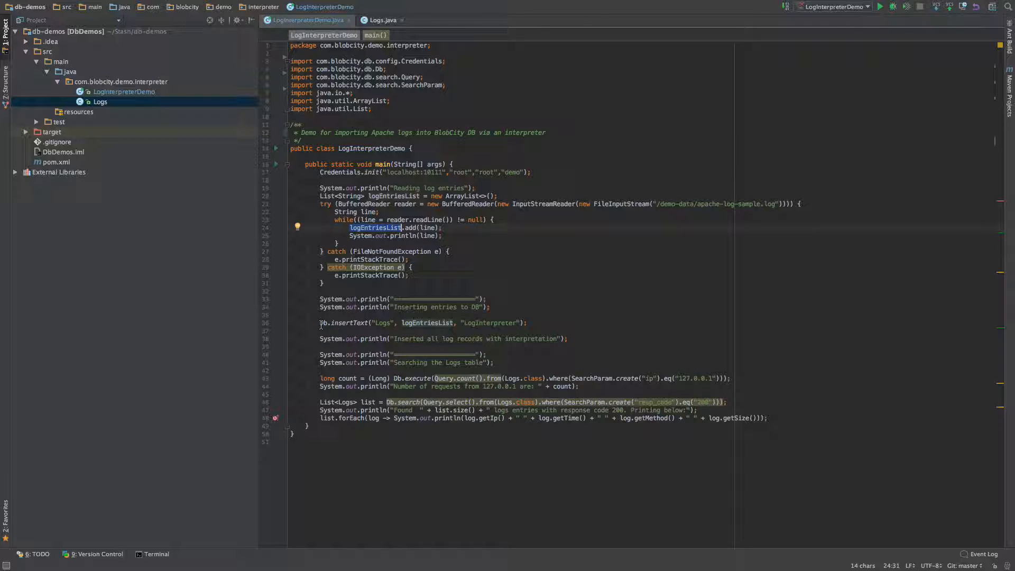
{"action": "double_click", "coordinate": [346, 323]}
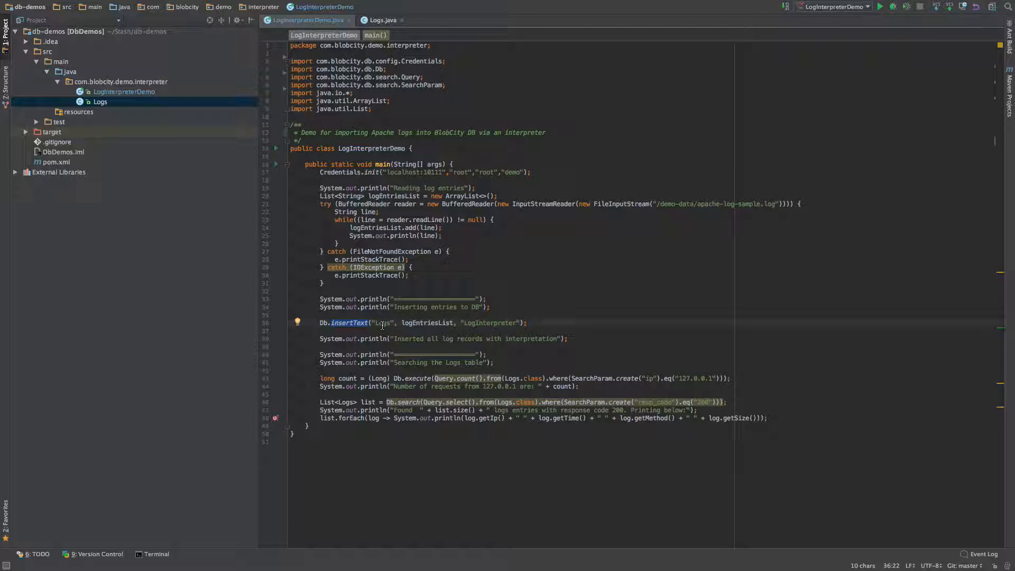
{"action": "double_click", "coordinate": [381, 323]}
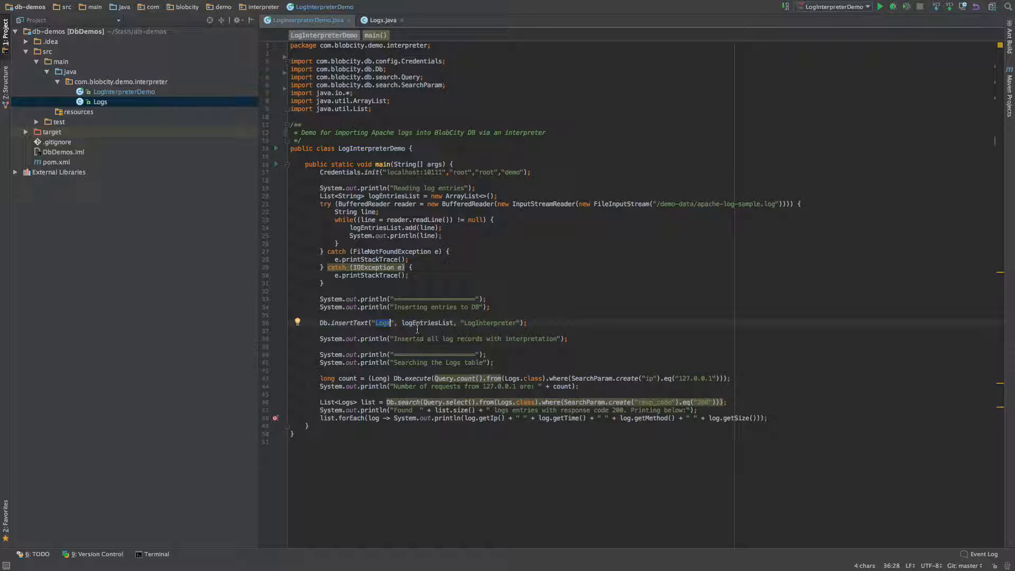
{"action": "double_click", "coordinate": [426, 322]}
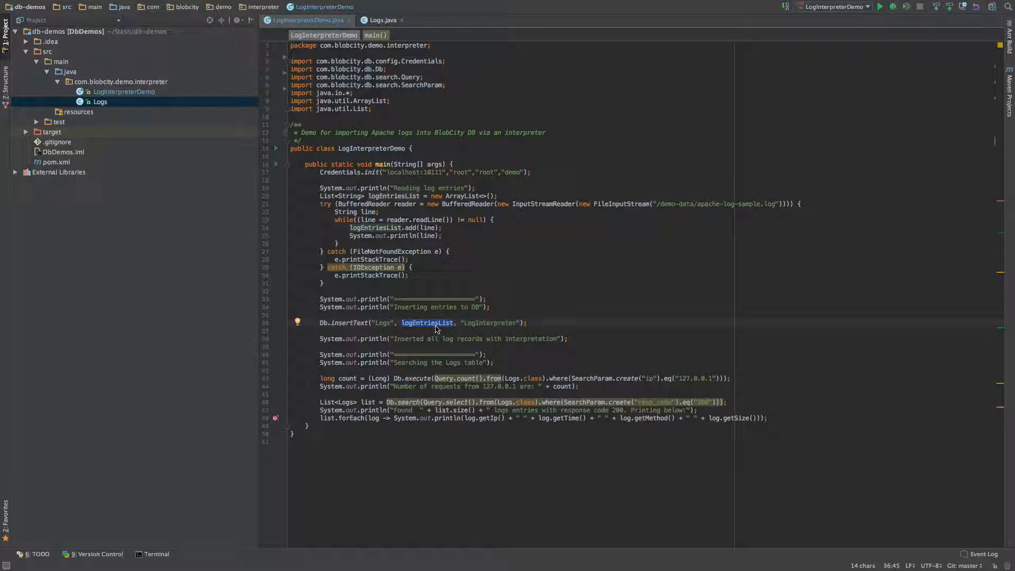
{"action": "mouse_move", "coordinate": [426, 334]}
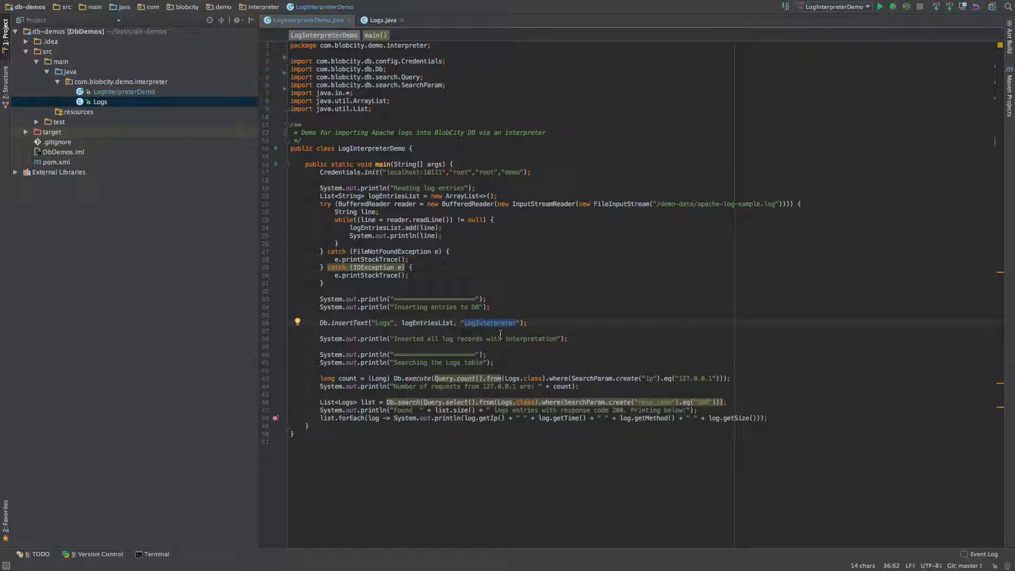
{"action": "mouse_move", "coordinate": [522, 342]}
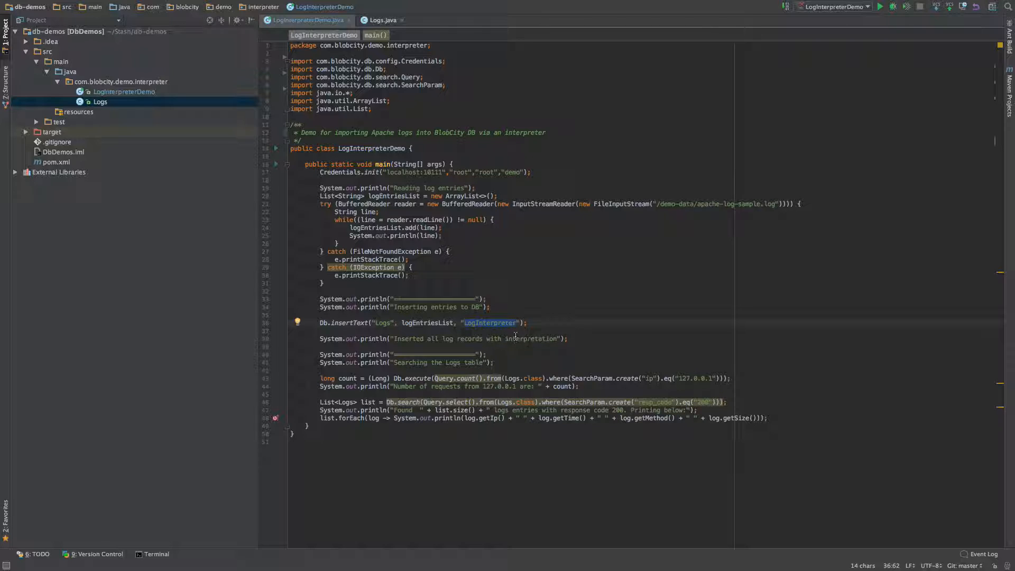
{"action": "mouse_move", "coordinate": [491, 327]}
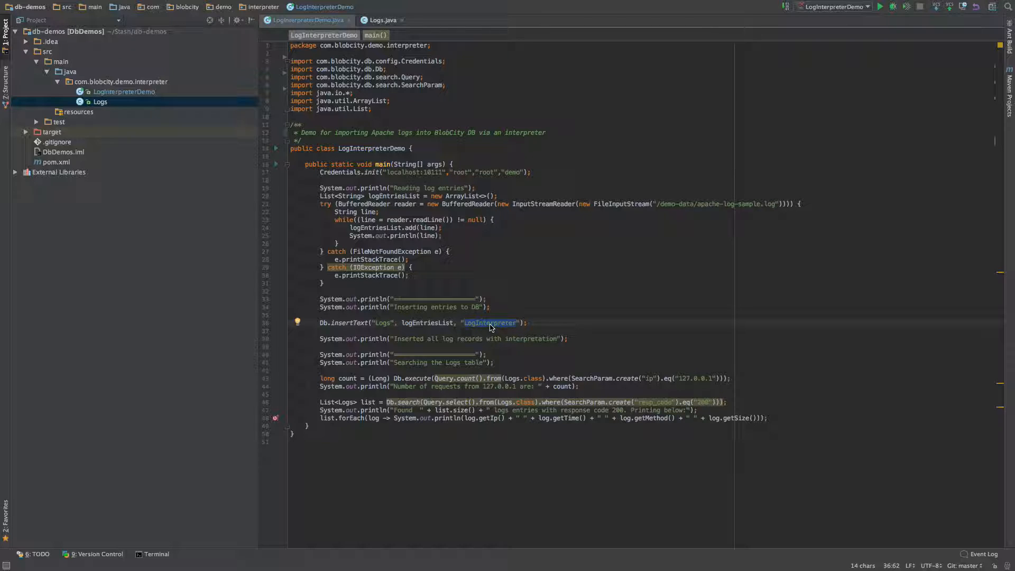
{"action": "mouse_move", "coordinate": [446, 340]}
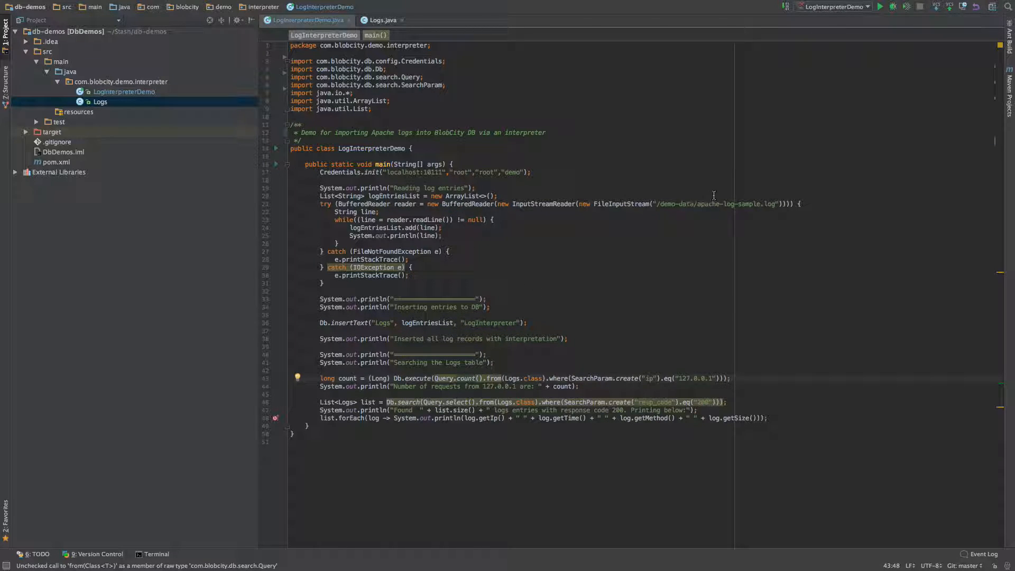
{"action": "mouse_move", "coordinate": [682, 260]}
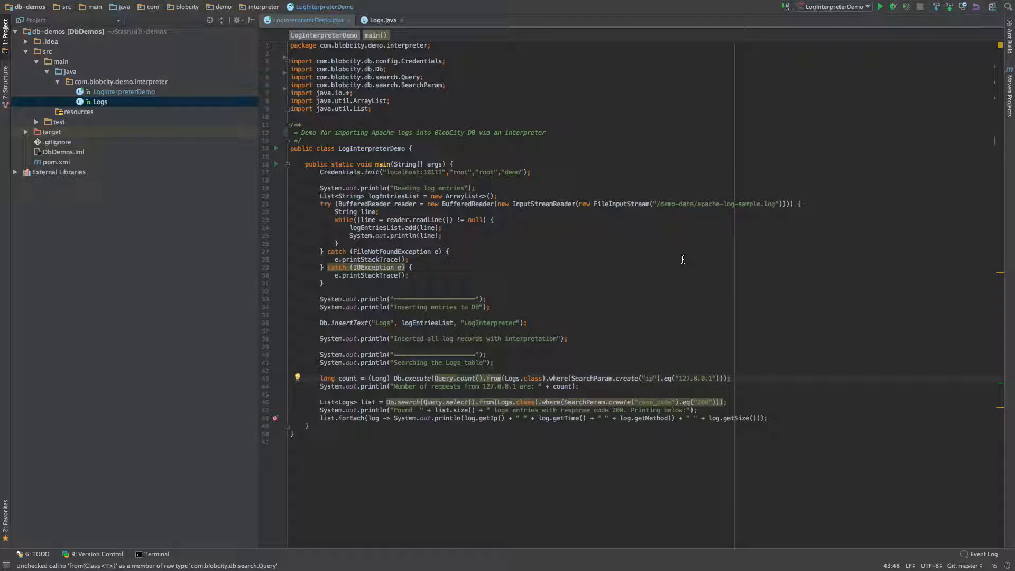
Navigate from the count and search query lines to the Logs class declaration.
{"action": "double_click", "coordinate": [426, 322]}
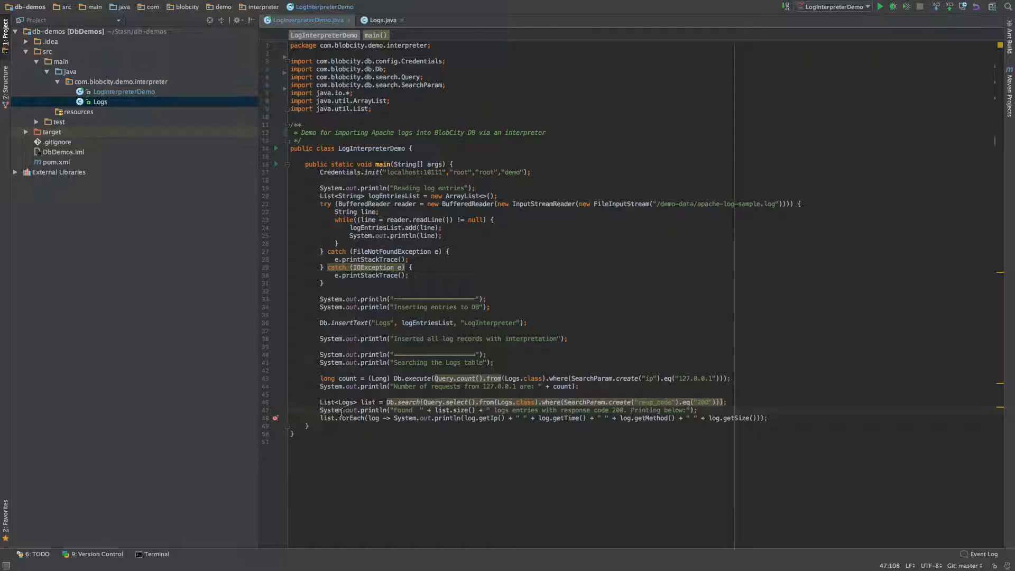
{"action": "double_click", "coordinate": [343, 401]}
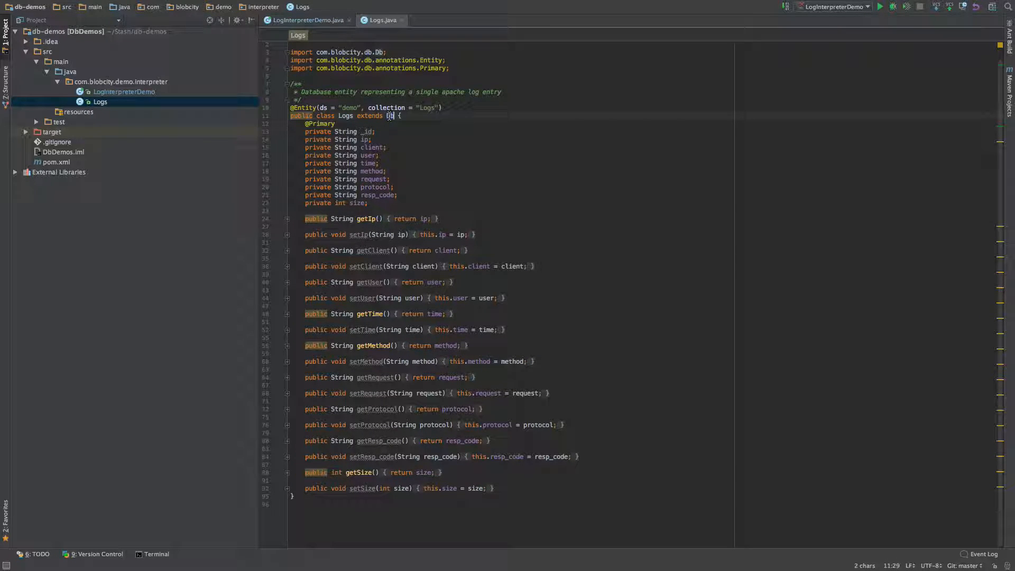
Review the Logs entity's Db import and _id field.
{"action": "left_click", "coordinate": [372, 52]}
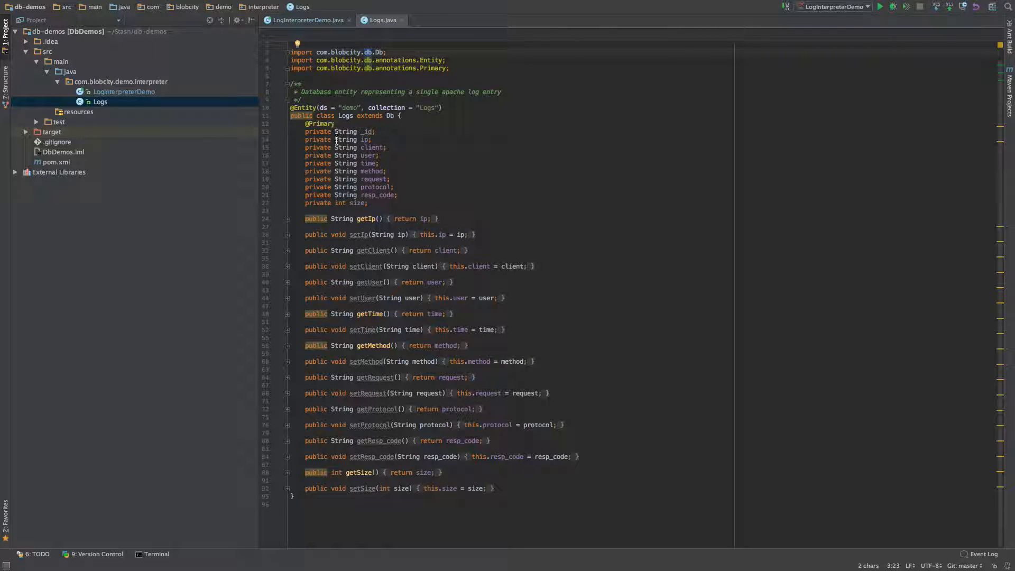
{"action": "double_click", "coordinate": [348, 107]}
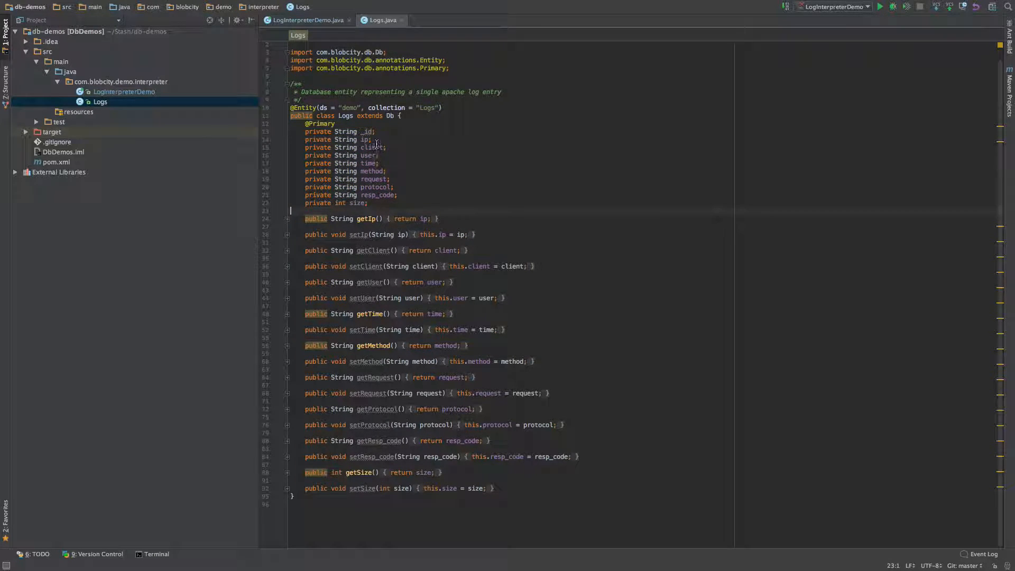
{"action": "left_click", "coordinate": [376, 131]}
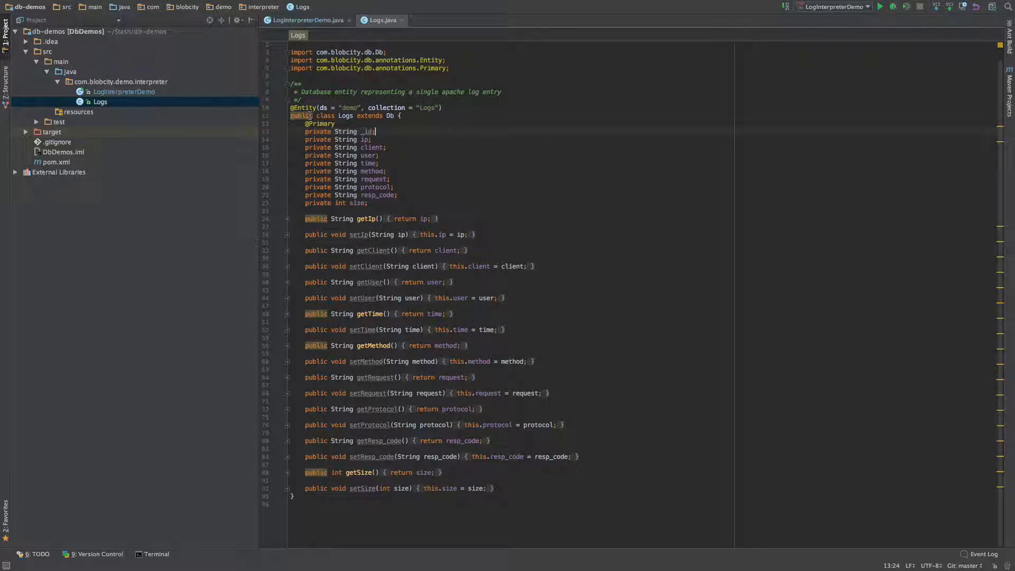
Return to the LogInterpreterDemo source and its insert line.
{"action": "left_click", "coordinate": [305, 20]}
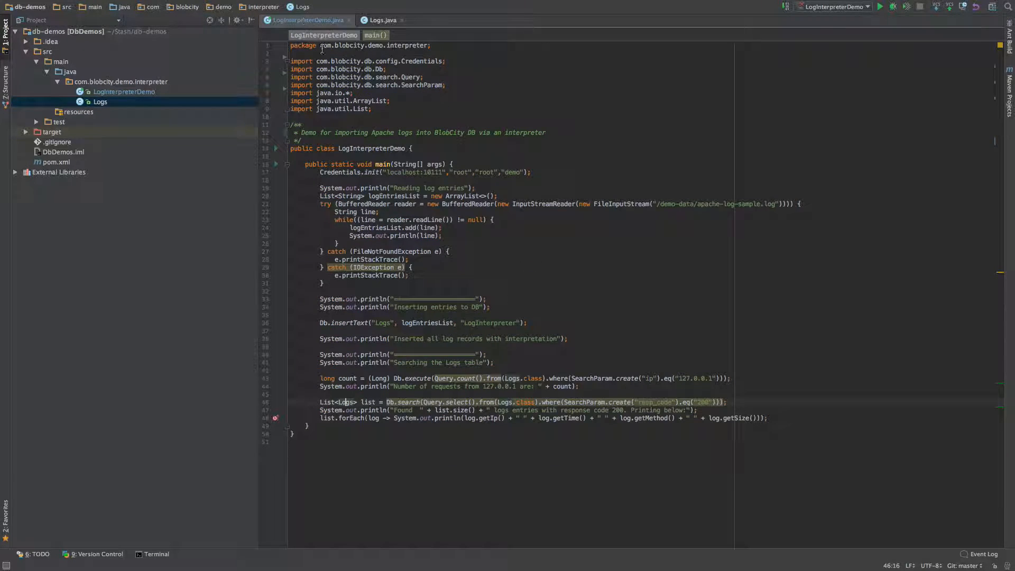
{"action": "left_click", "coordinate": [498, 357]}
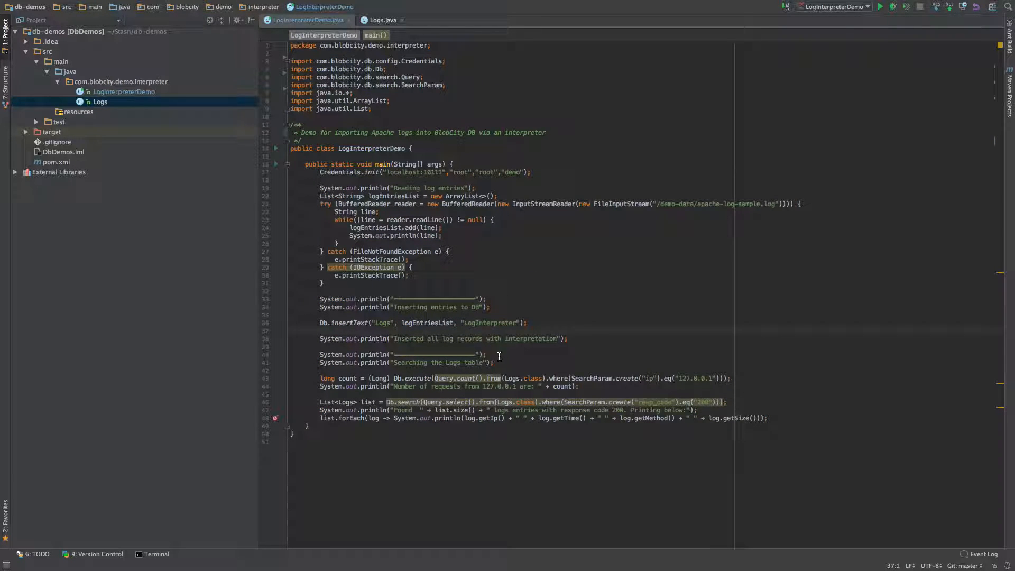
{"action": "double_click", "coordinate": [490, 323]}
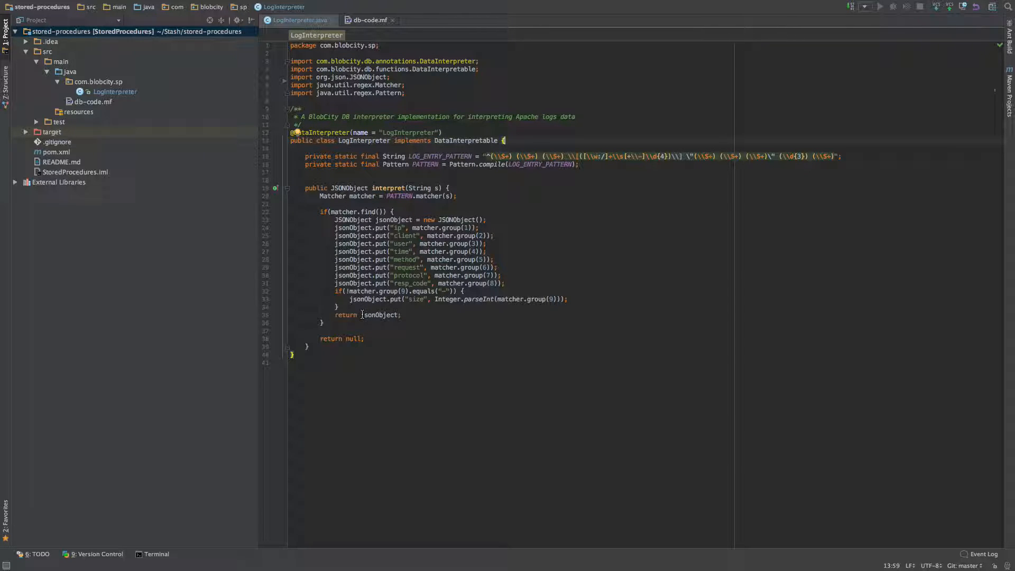
{"action": "left_click", "coordinate": [495, 156]}
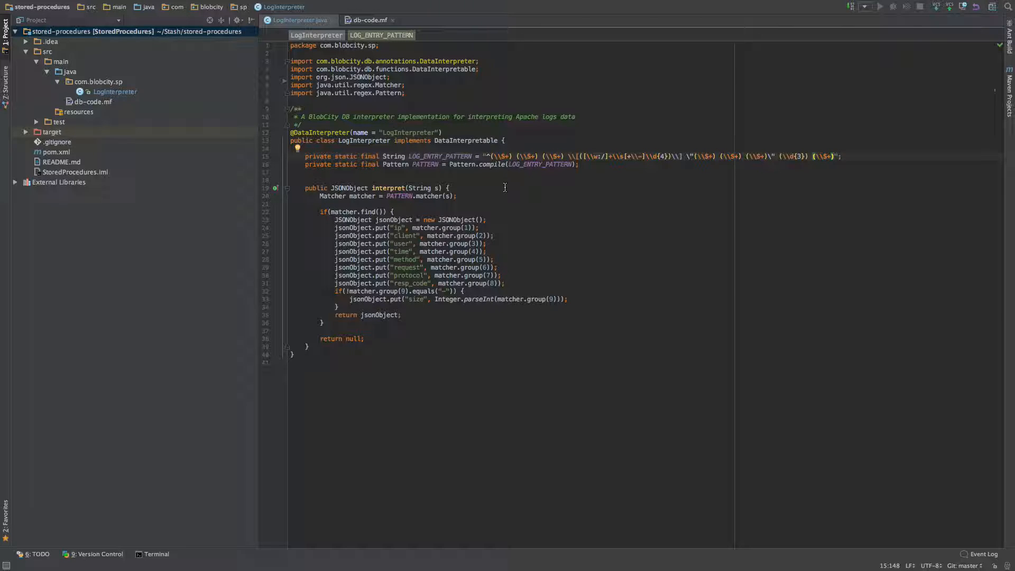
{"action": "mouse_move", "coordinate": [443, 207]}
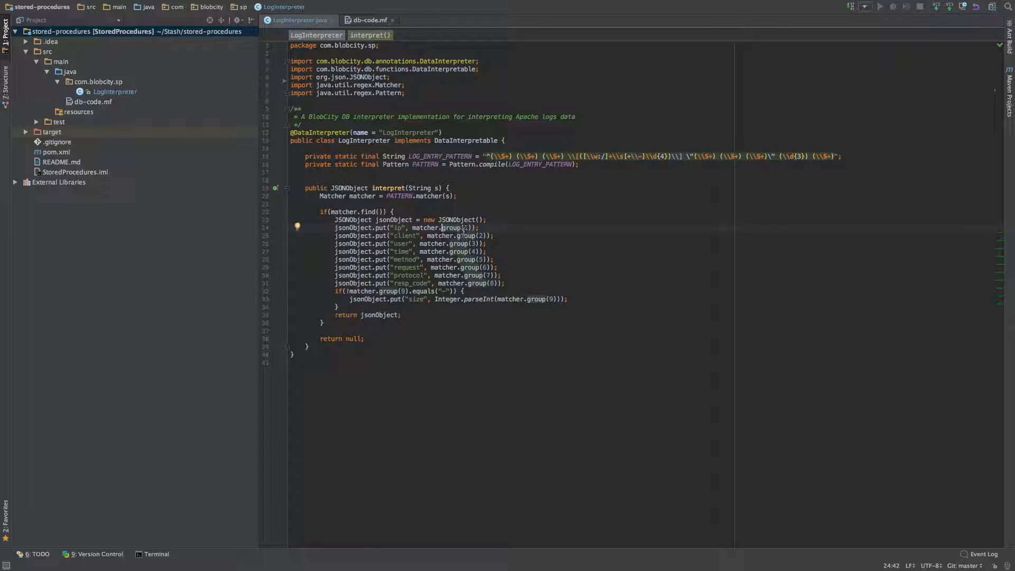
{"action": "left_click", "coordinate": [453, 227]}
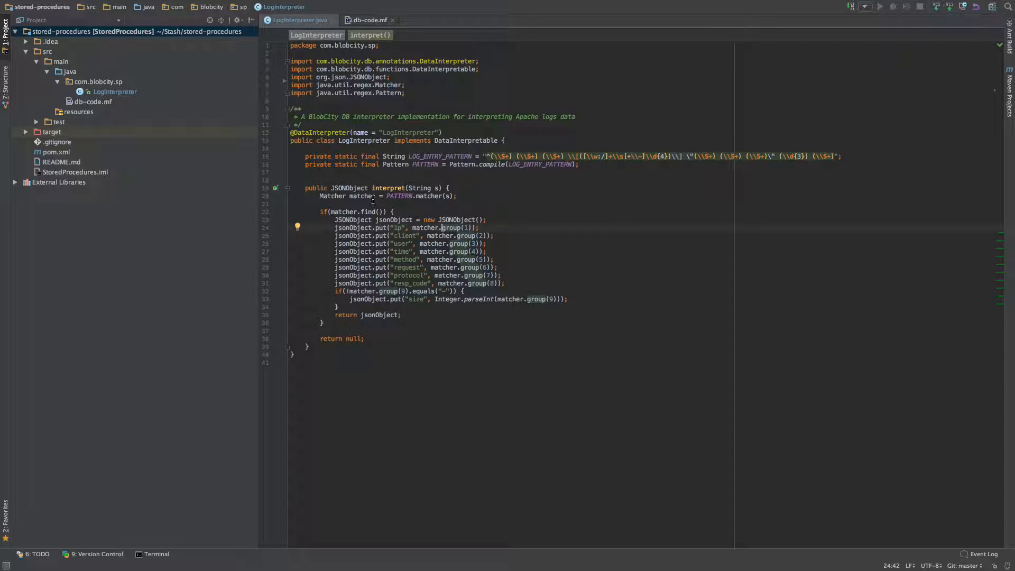
{"action": "double_click", "coordinate": [430, 196]}
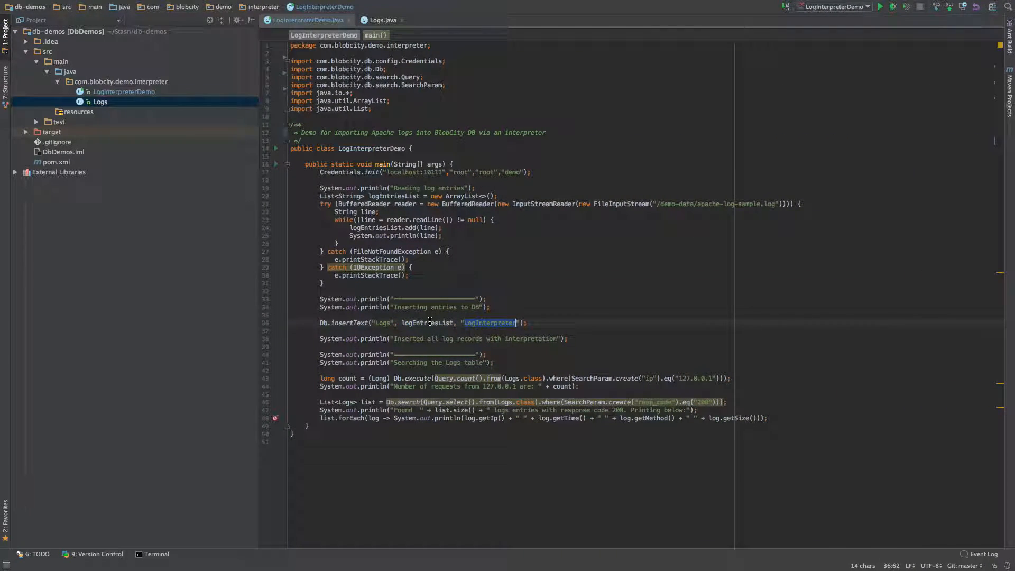
Highlight the "LogInterpreter" argument passed to Db.insertText in LogInterpreterDemo.
{"action": "left_click", "coordinate": [428, 324]}
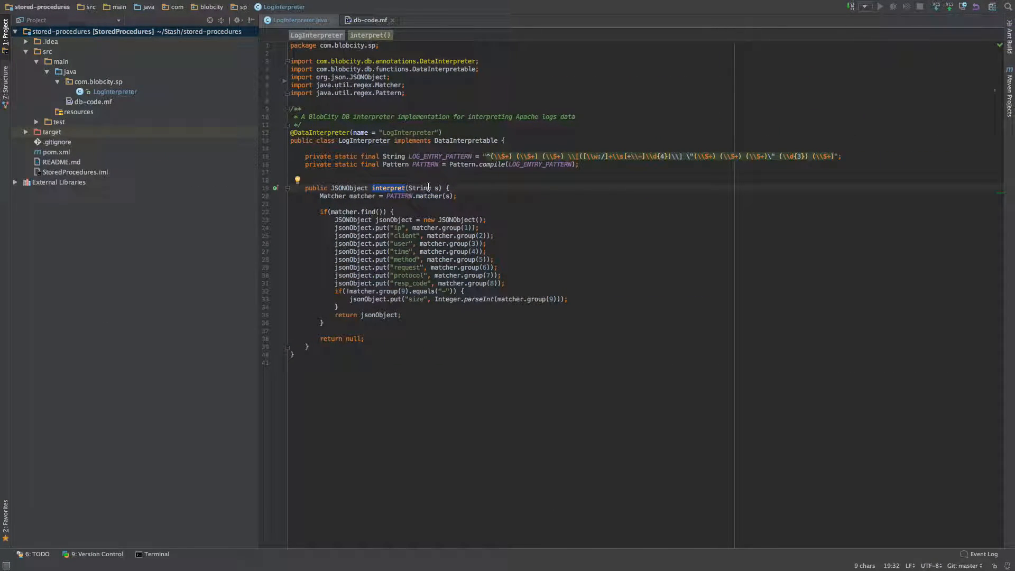
{"action": "double_click", "coordinate": [419, 188]}
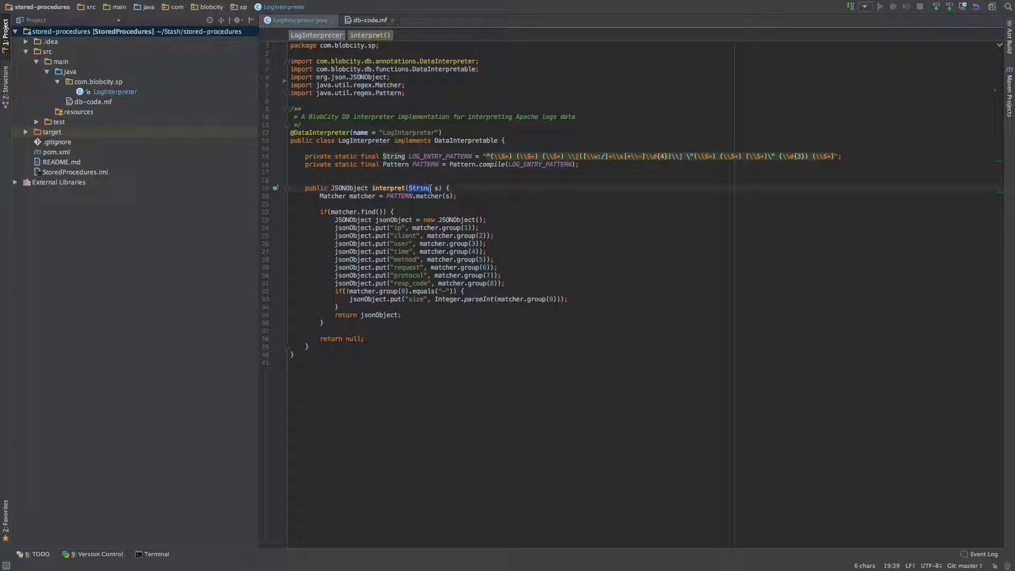
{"action": "left_click", "coordinate": [436, 188]}
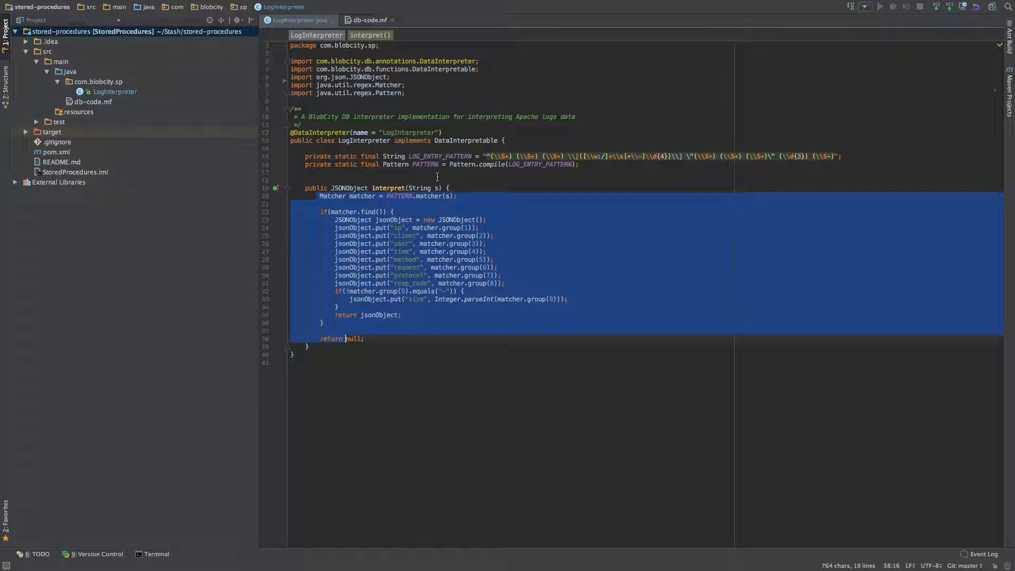
{"action": "left_click", "coordinate": [439, 252]}
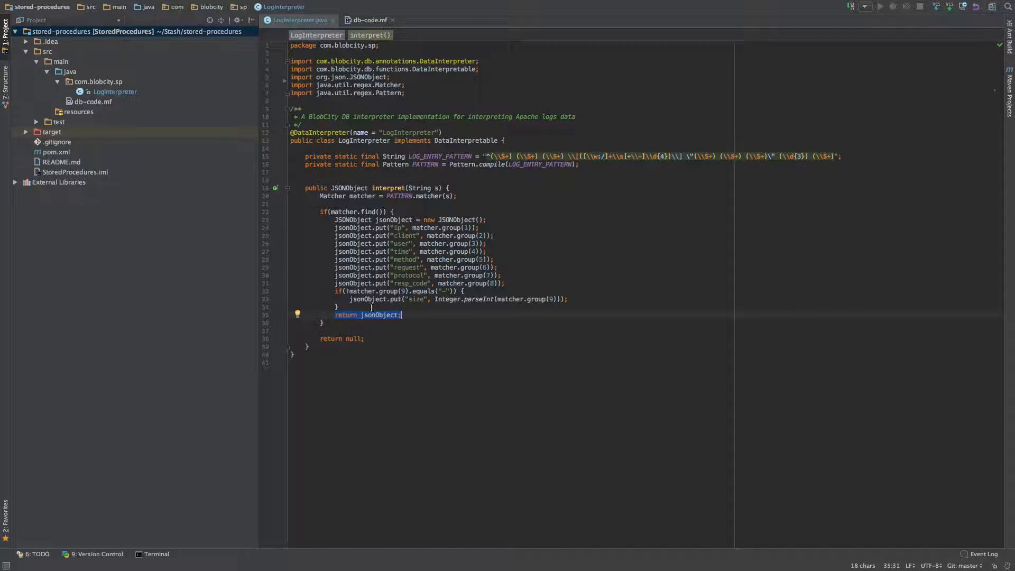
{"action": "left_click", "coordinate": [366, 338]}
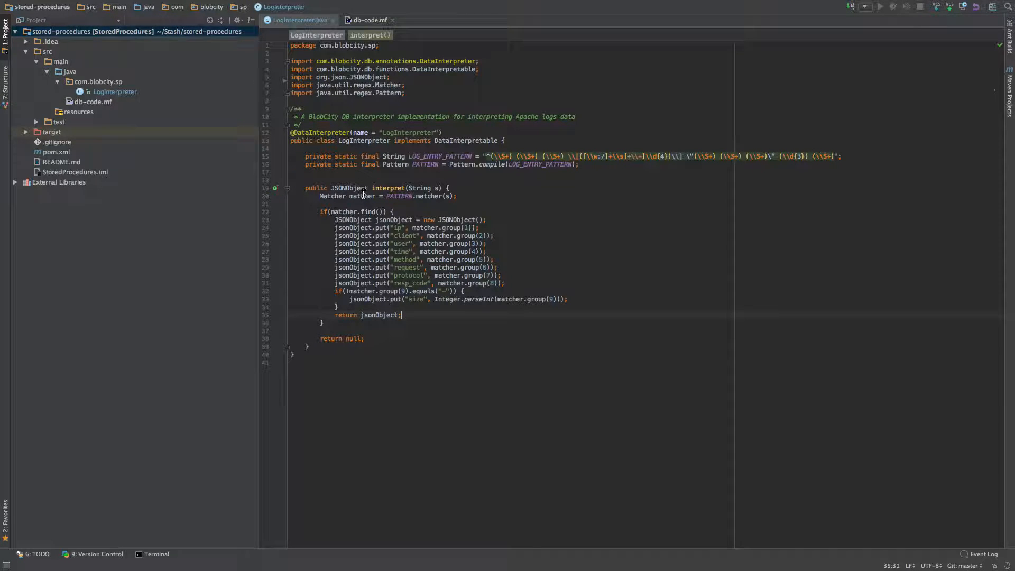
{"action": "double_click", "coordinate": [349, 188]}
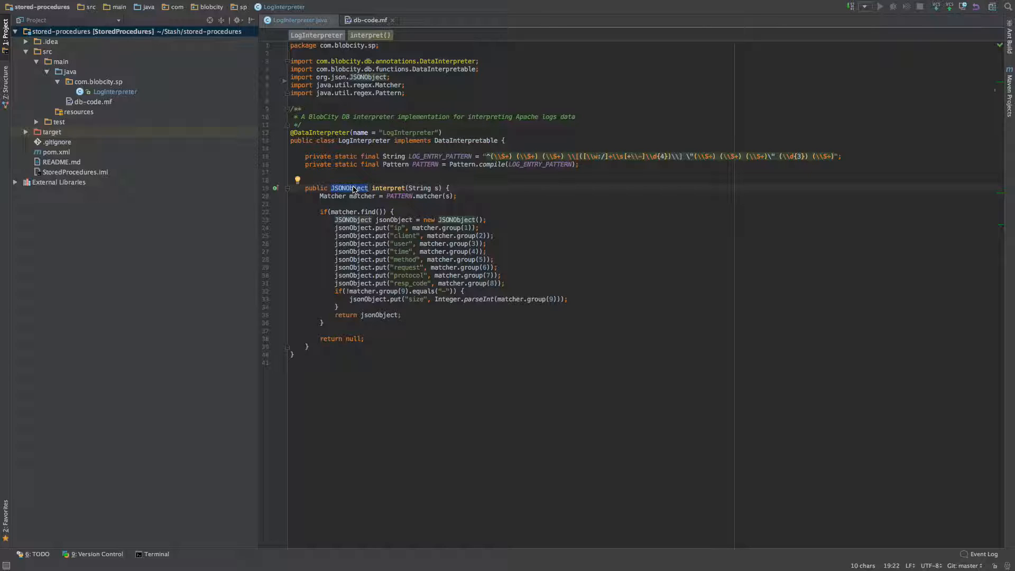
{"action": "left_click", "coordinate": [402, 228]}
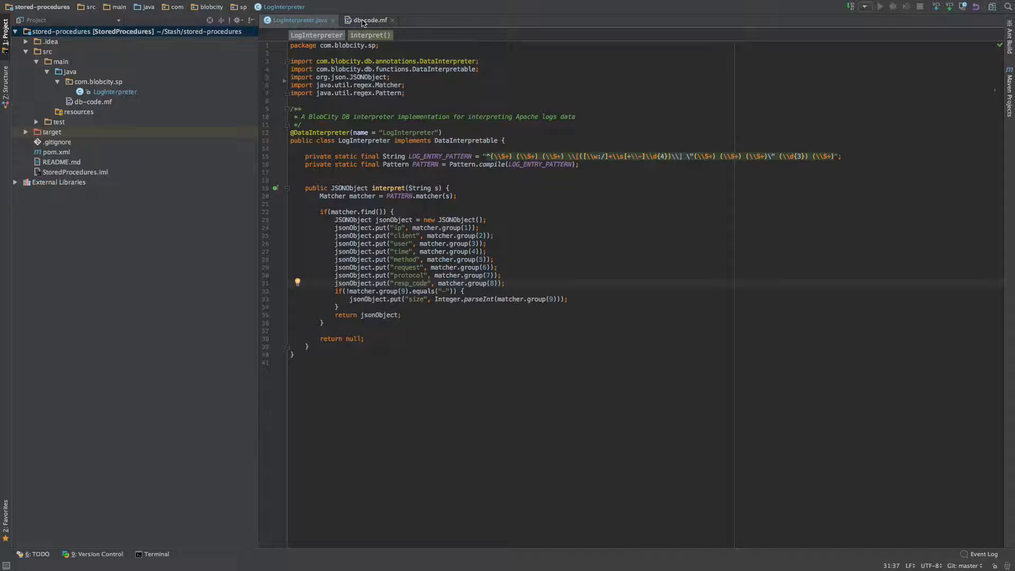
Show the db-code.mf manifest entry registering com.blobcity.sp.LogInterpreter under DATAINTERPRETERS.
{"action": "left_click", "coordinate": [367, 20]}
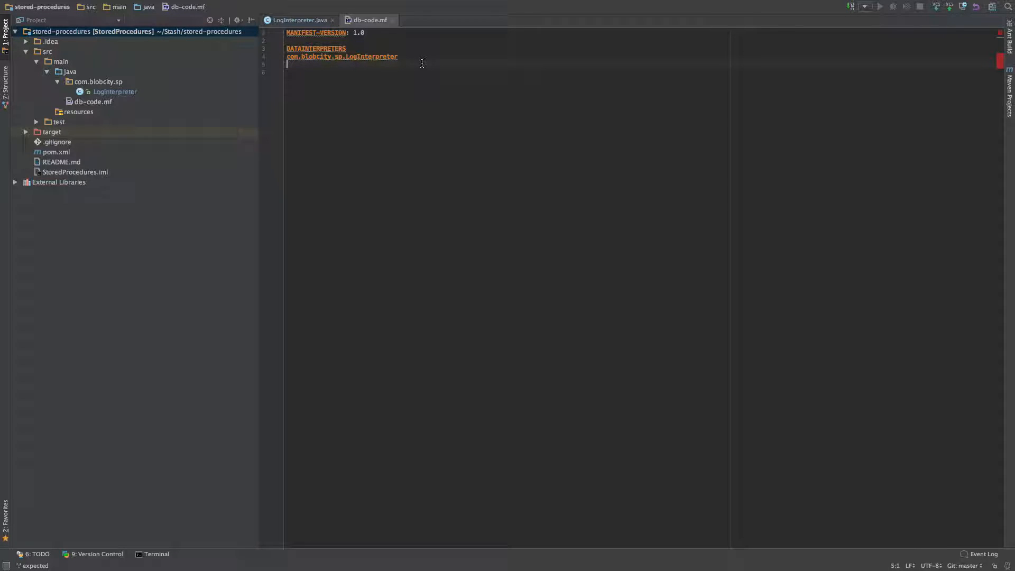
{"action": "mouse_move", "coordinate": [410, 53]}
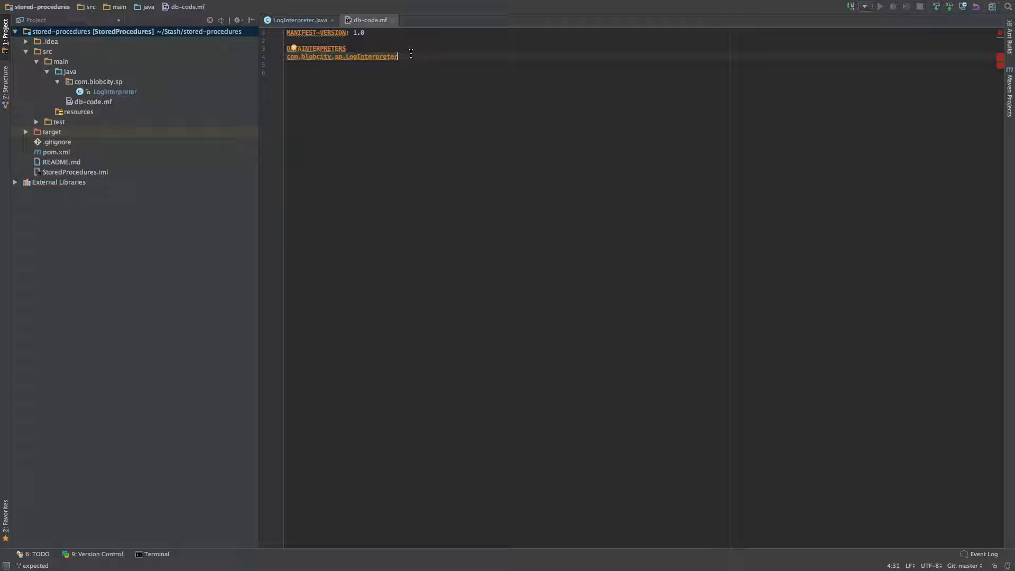
{"action": "left_click", "coordinate": [298, 19]}
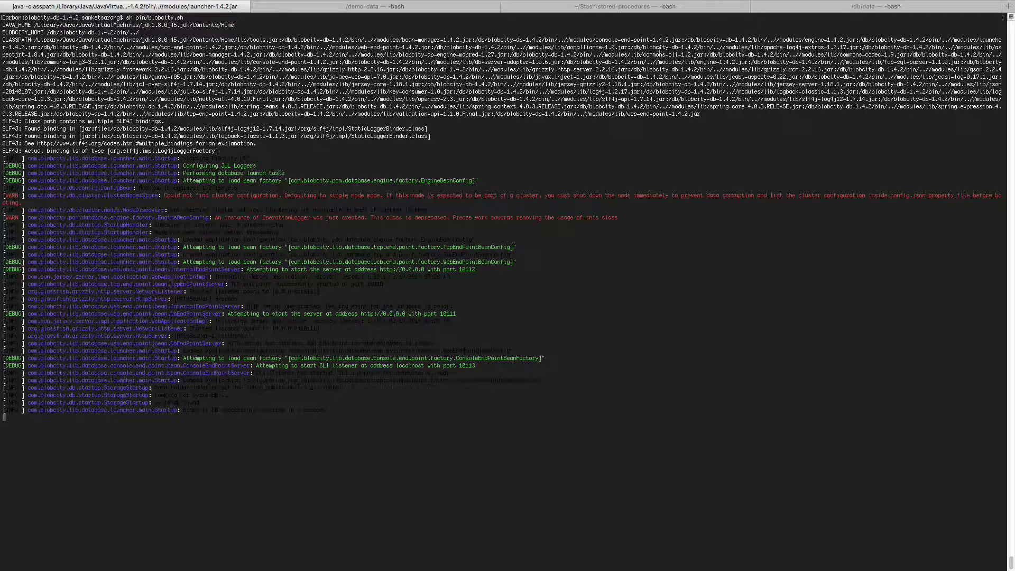
Move into the stored-procedures target/classes folder holding the compiled com package.
{"action": "left_click", "coordinate": [612, 7]}
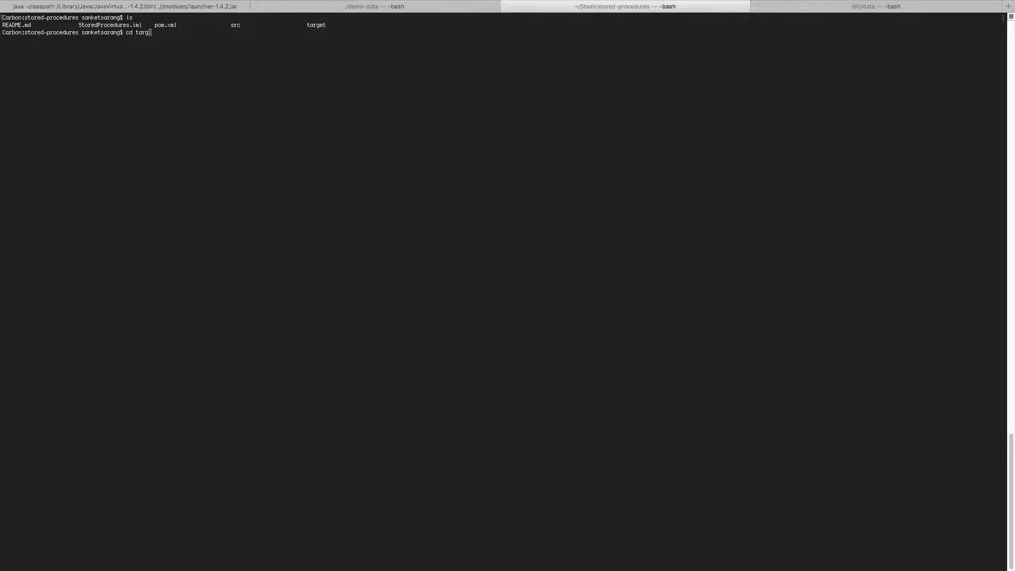
{"action": "key", "text": "Return"}
{"action": "type", "text": "cd cla"}
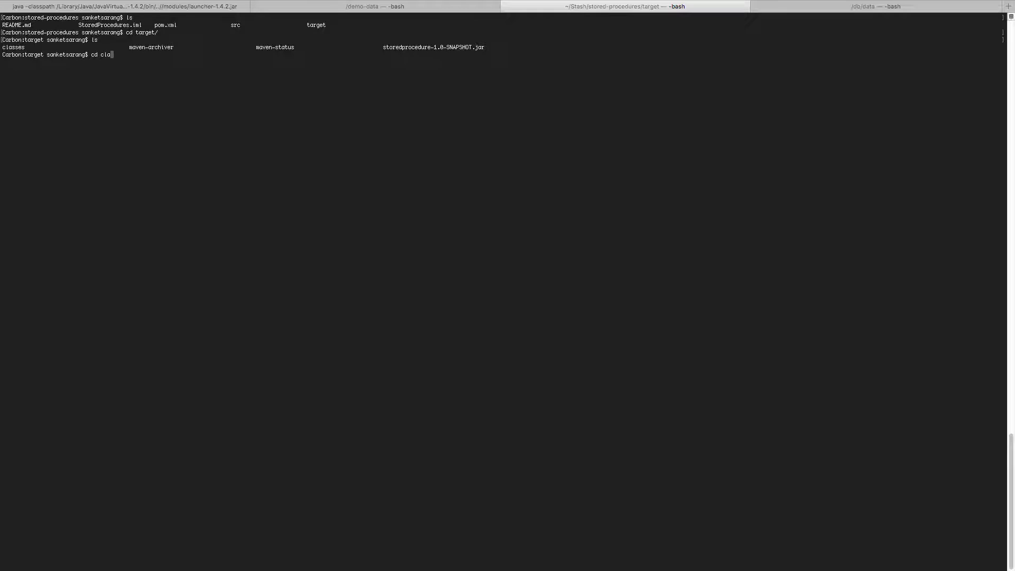
{"action": "key", "text": "Return"}
{"action": "type", "text": "ls"}
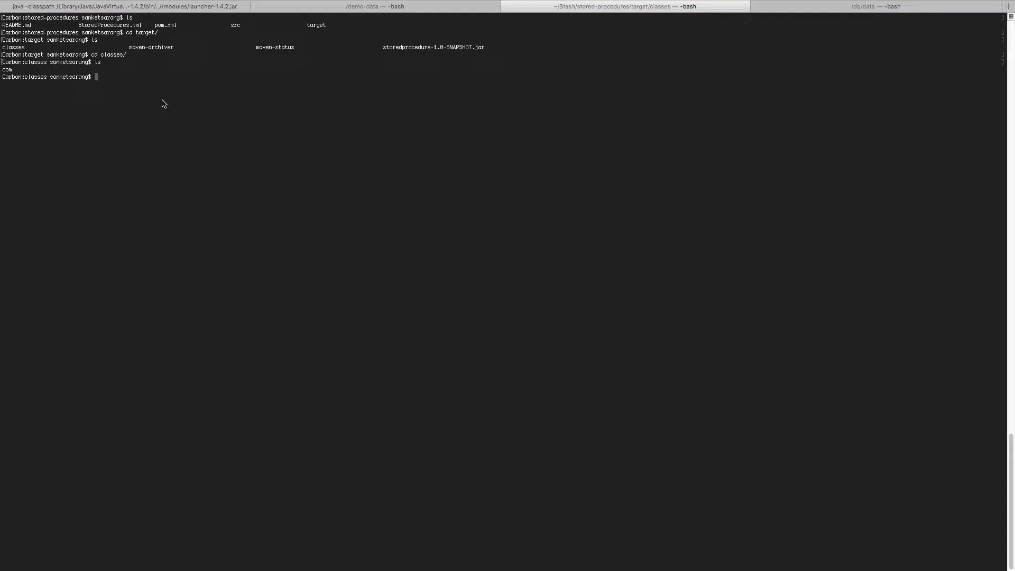
Compose a recursive cp of ./ toward /db/data/, trimming the demo part of the path.
{"action": "type", "text": "cp"}
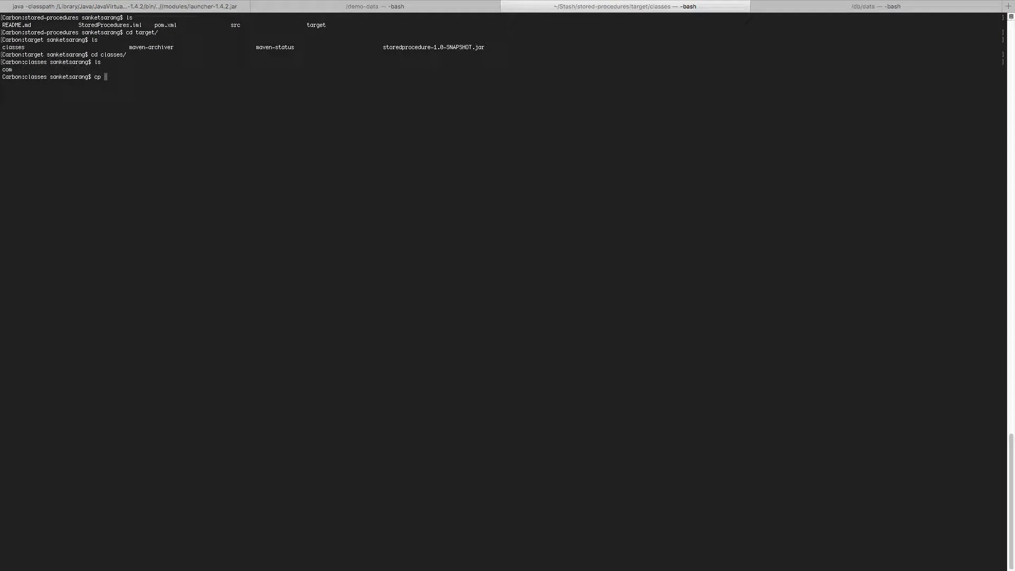
{"action": "type", "text": "-r ./"}
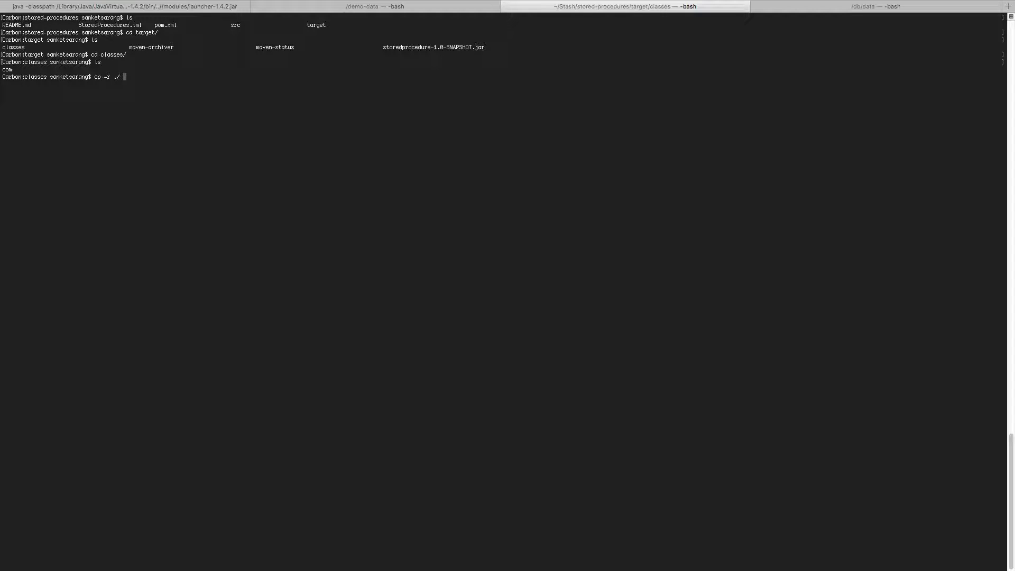
{"action": "type", "text": "/db/data/"}
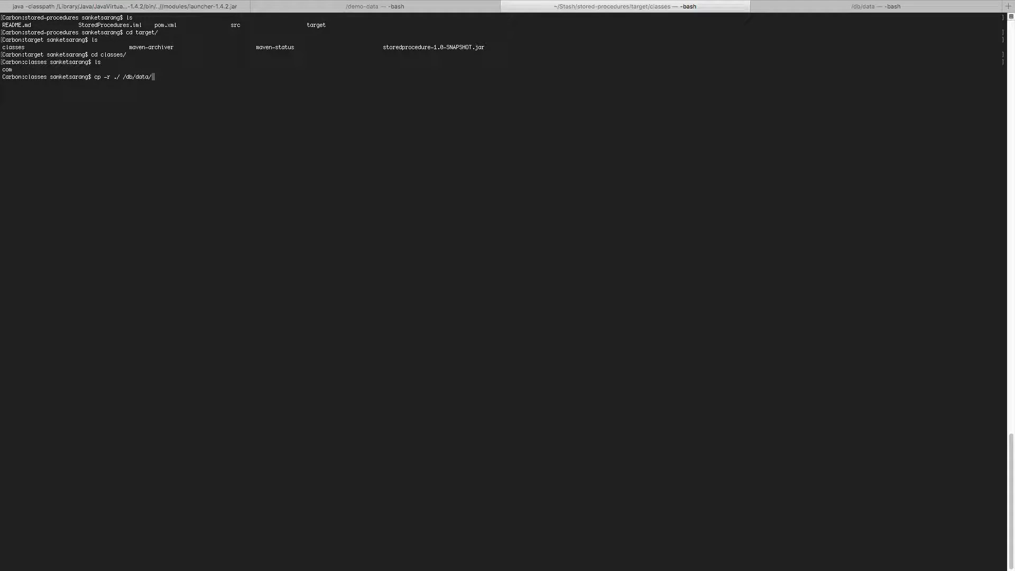
{"action": "type", "text": "demo"}
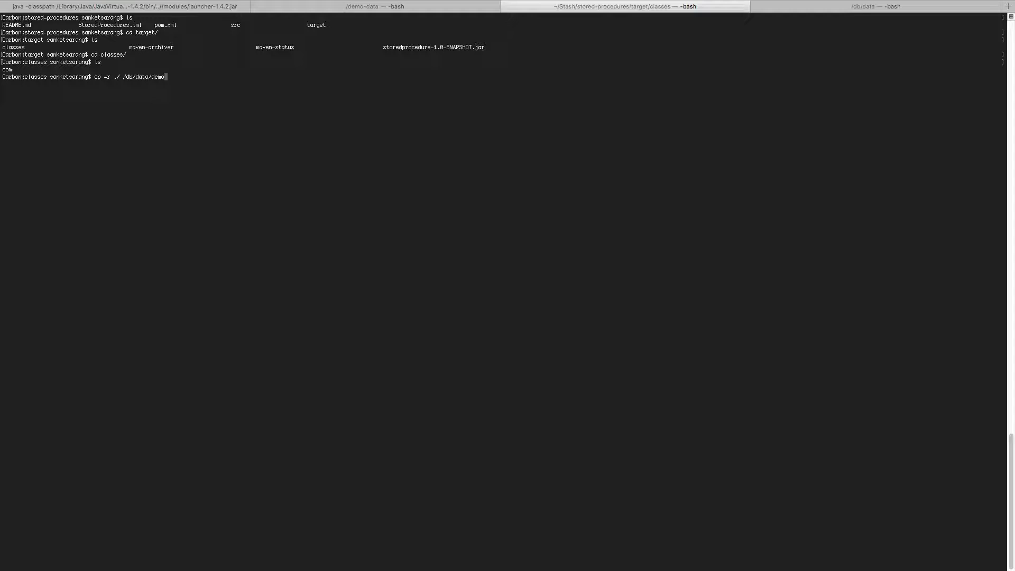
{"action": "type", "text": "/"}
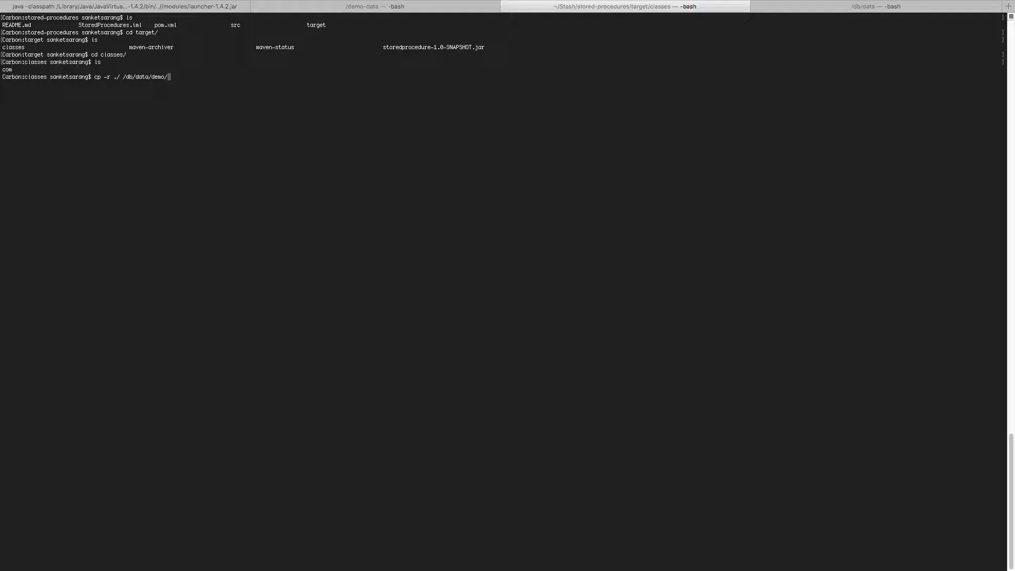
{"action": "key", "text": "Backspace"}
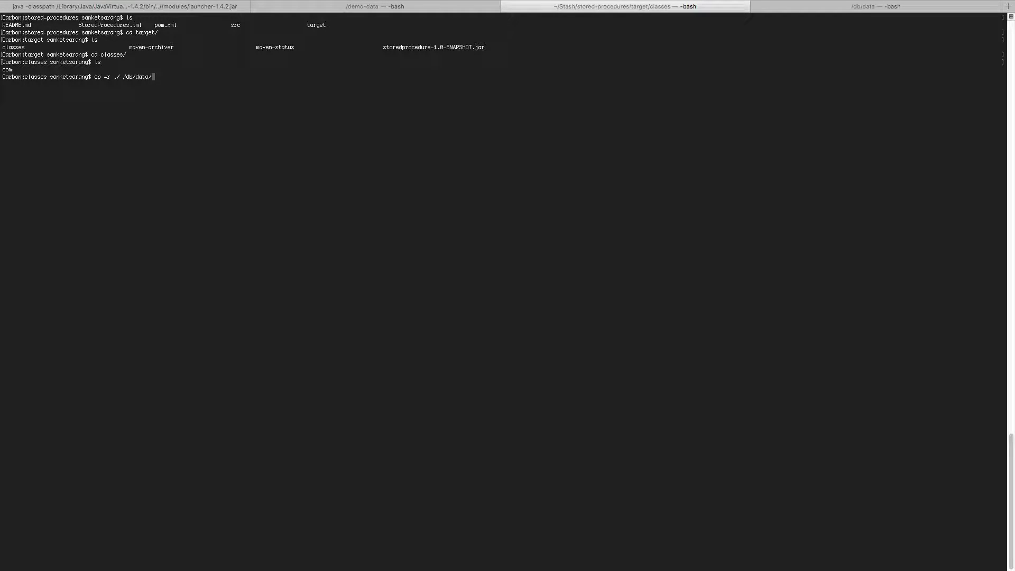
Log into the BlobCity telnet console and recreate the demo datastore.
{"action": "left_click", "coordinate": [877, 6]}
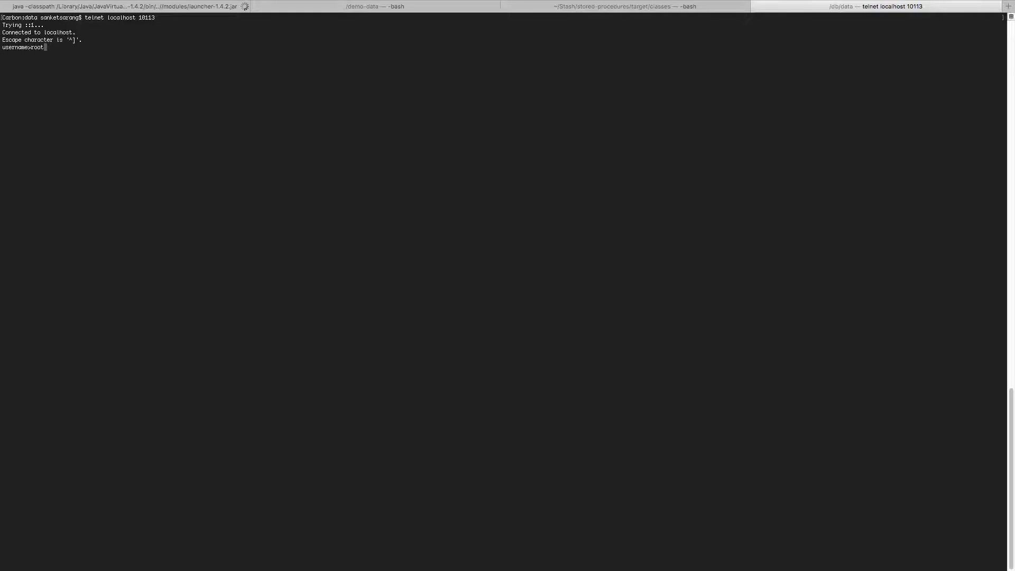
{"action": "key", "text": "Return"}
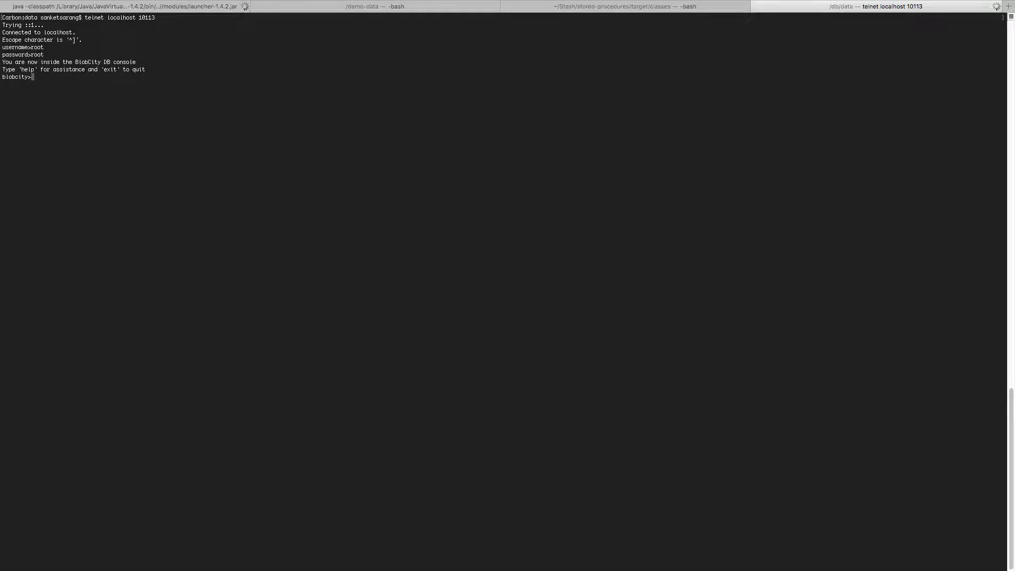
{"action": "type", "text": "drop-ds demo"}
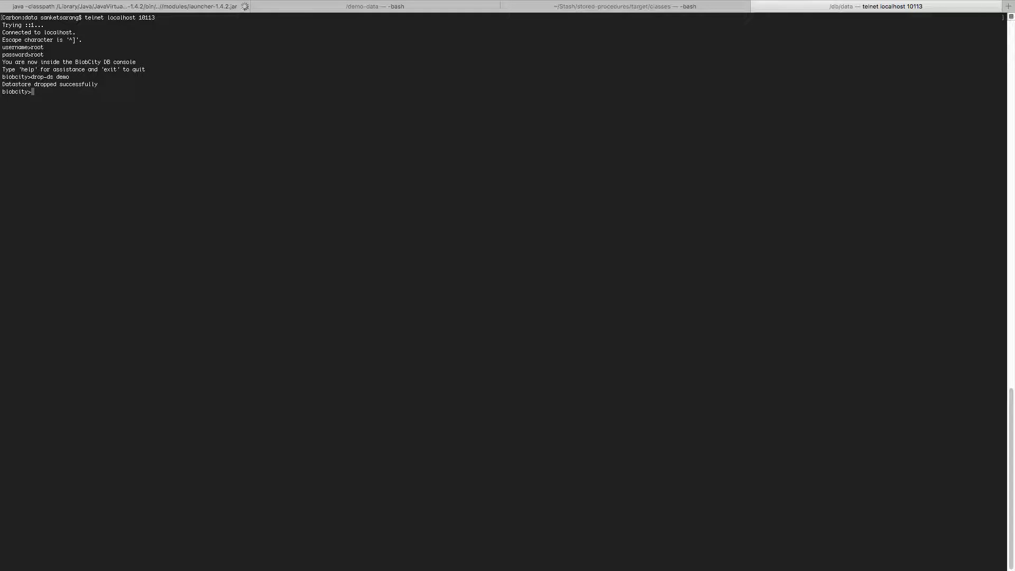
{"action": "type", "text": "create"}
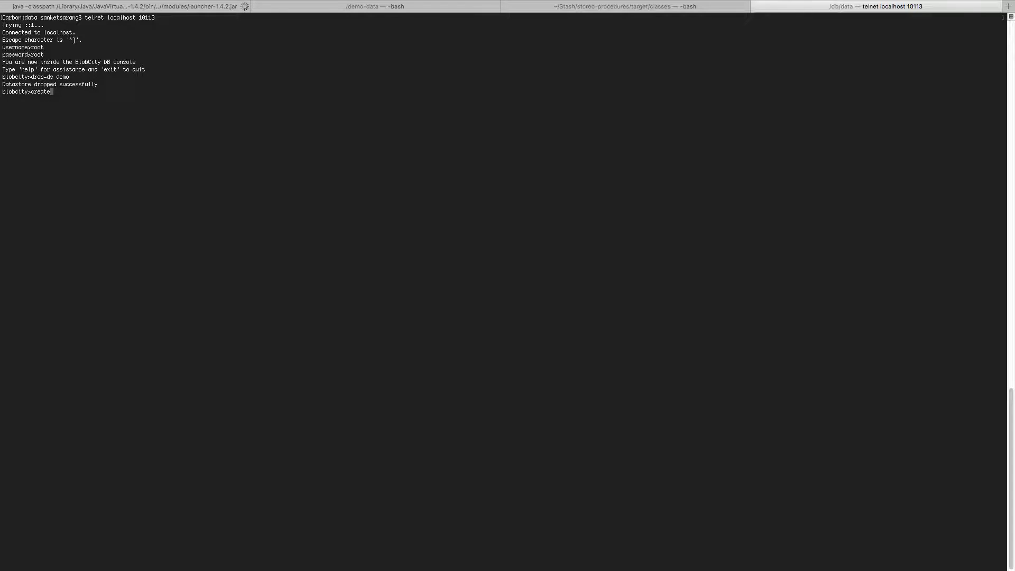
{"action": "type", "text": "-ds demo"}
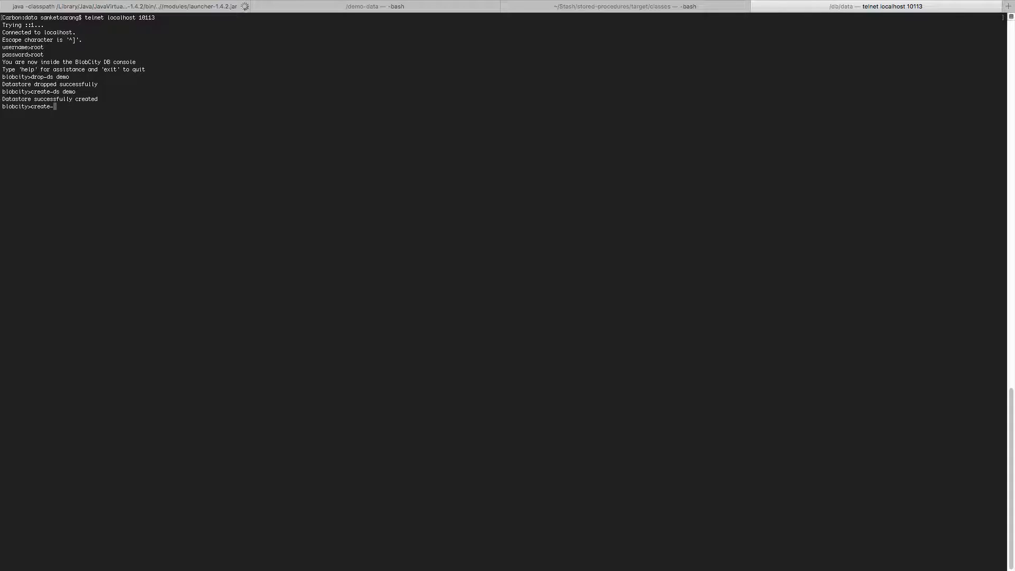
Run create-collection demo.Logs on-disk in the console.
{"action": "type", "text": "collection demo"}
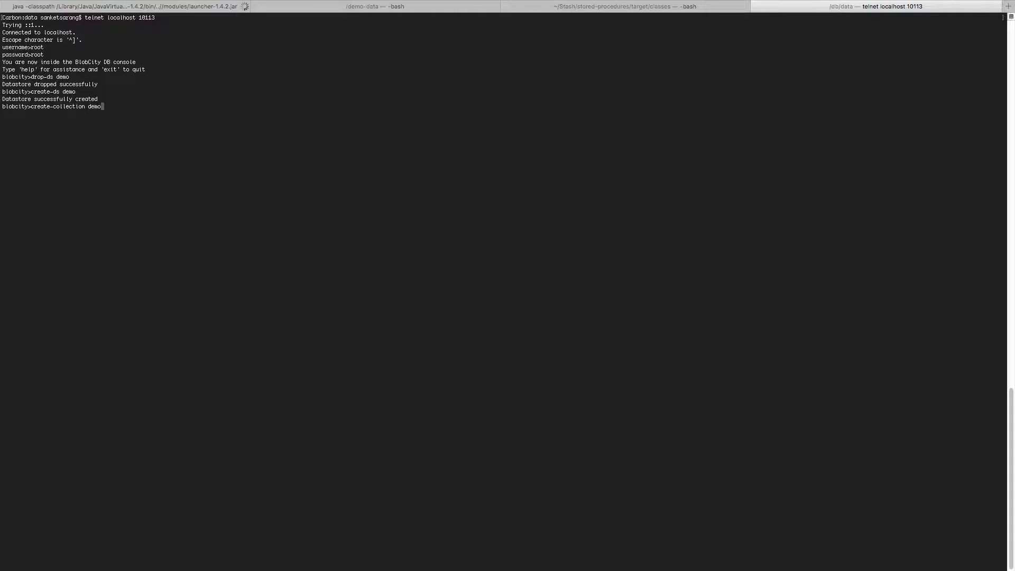
{"action": "type", "text": ".Logs on-"}
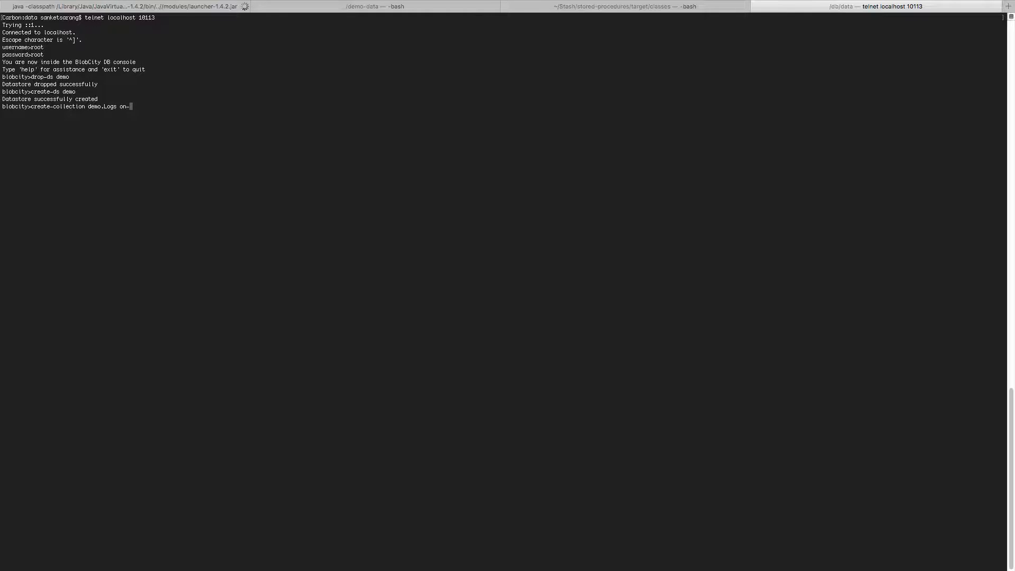
{"action": "type", "text": "disk"}
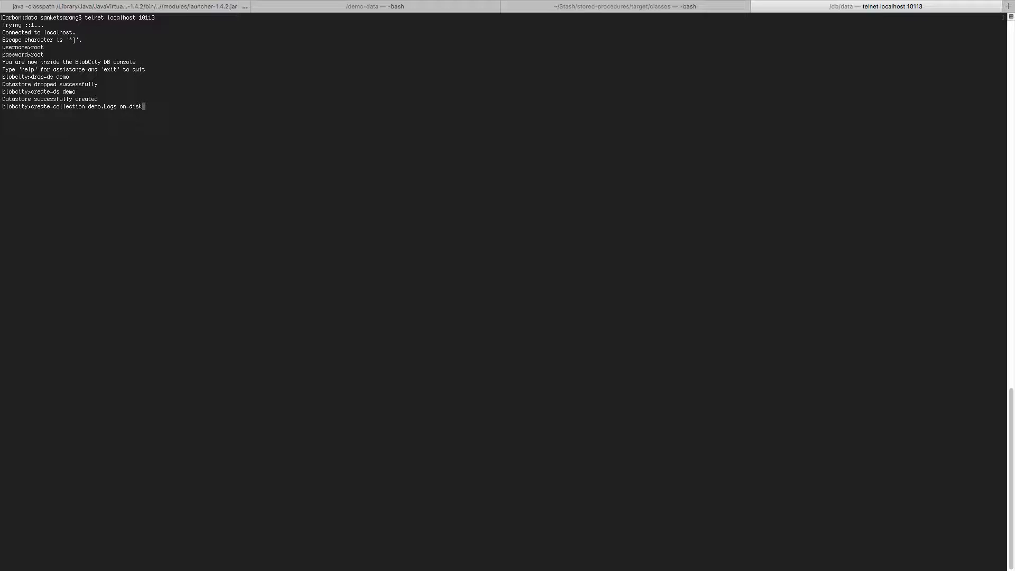
{"action": "key", "text": "Return"}
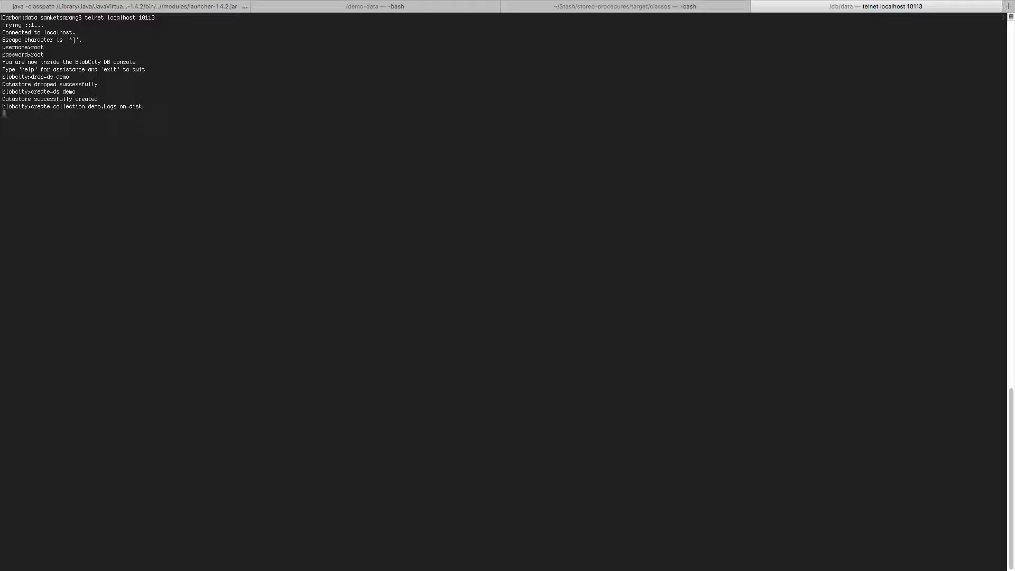
{"action": "key", "text": "Return"}
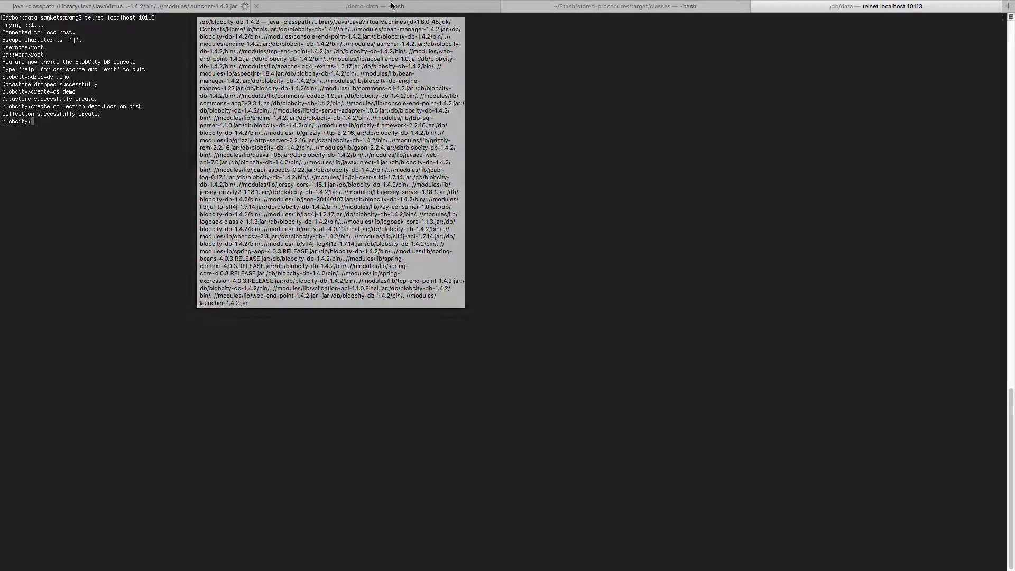
View the server log recording the demo datastore and Logs collection creation.
{"action": "left_click", "coordinate": [374, 6]}
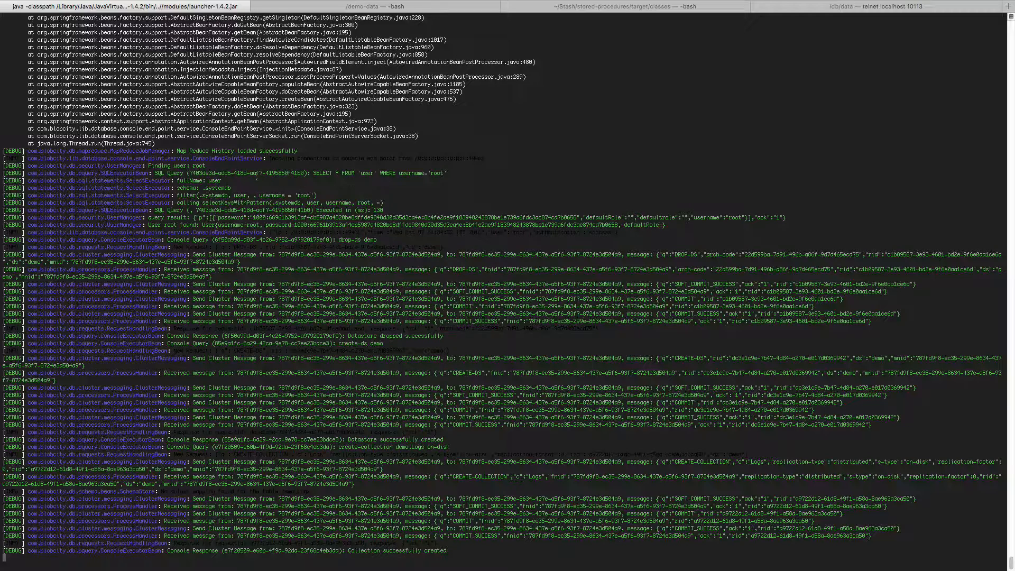
{"action": "mouse_move", "coordinate": [369, 7]}
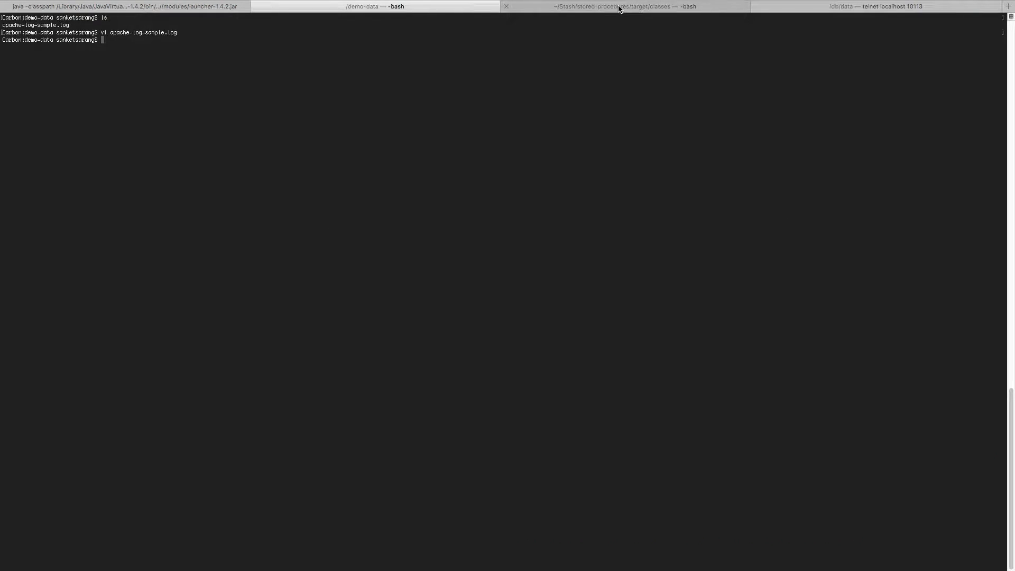
Copy the compiled classes recursively into /db/data/demo/deploy-db-hot/.
{"action": "left_click", "coordinate": [624, 7]}
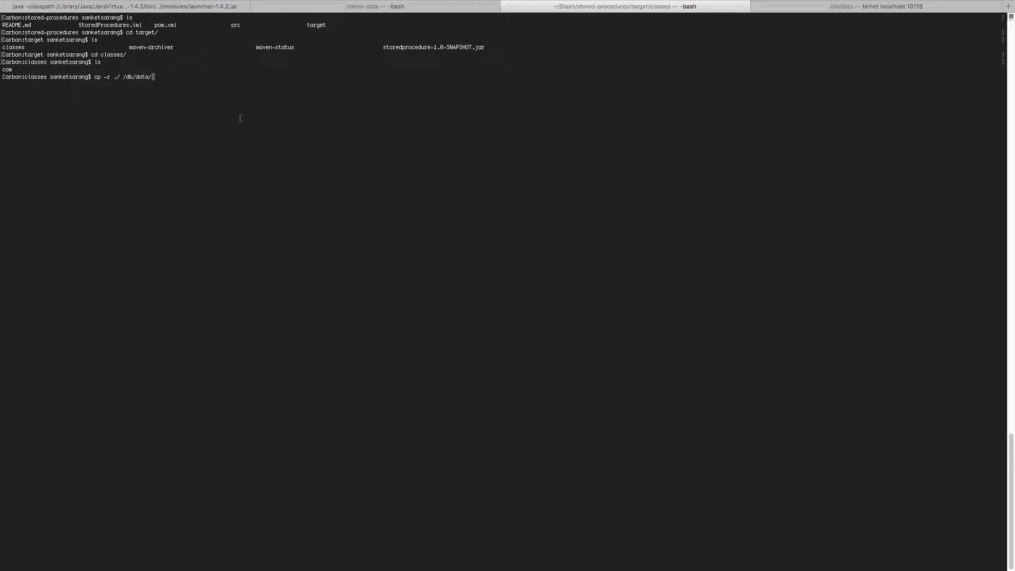
{"action": "type", "text": "d"}
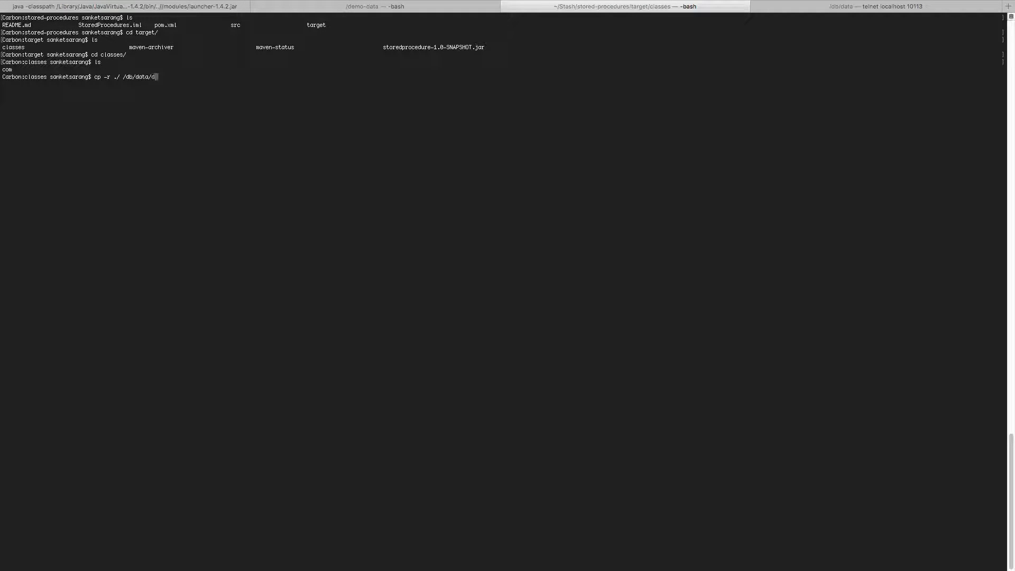
{"action": "type", "text": "emo/"}
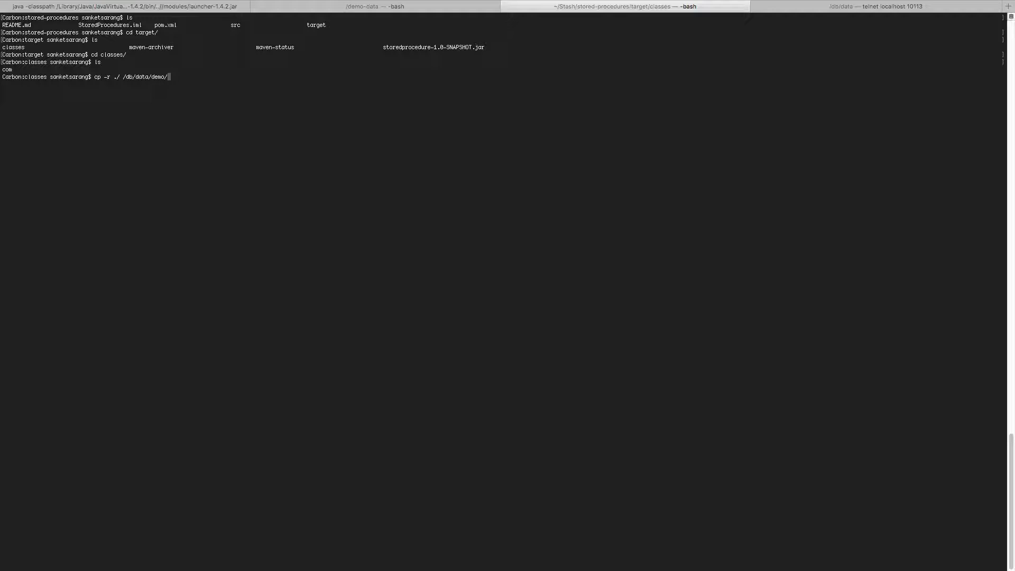
{"action": "type", "text": "deploy-db-hot/"}
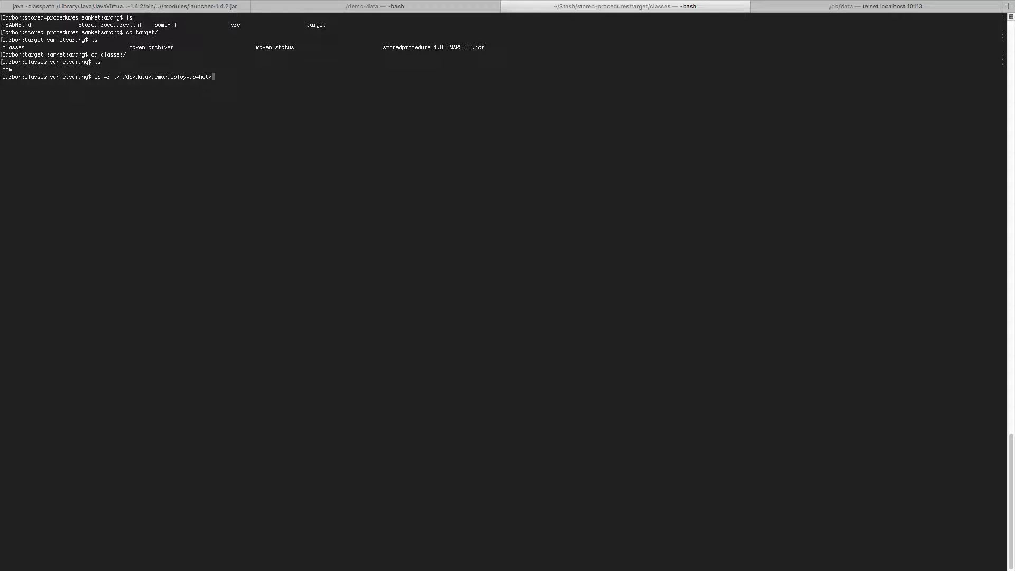
{"action": "key", "text": "Return"}
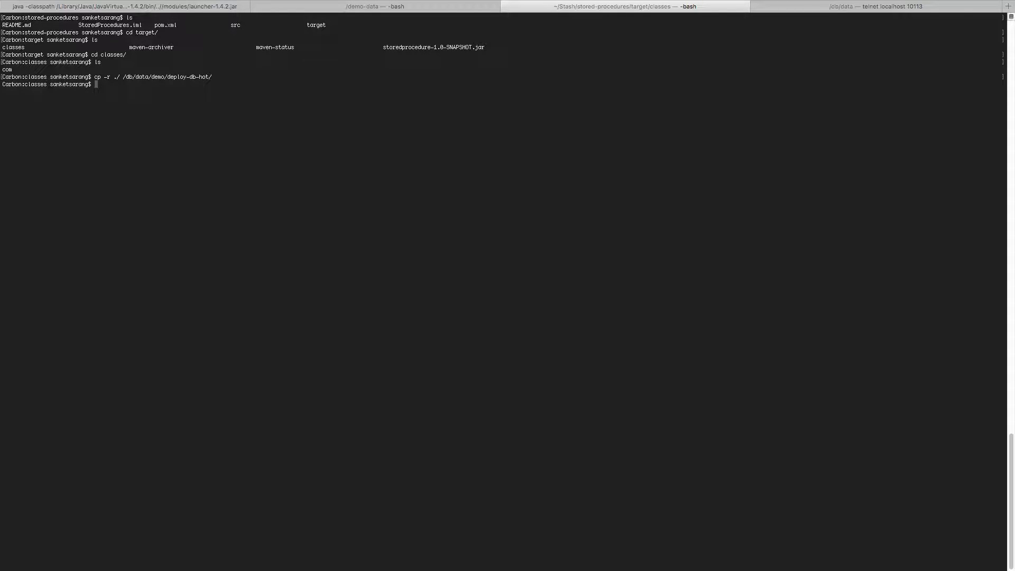
Navigate from target/classes back up to the src/main/java source folder.
{"action": "type", "text": "cd .."}
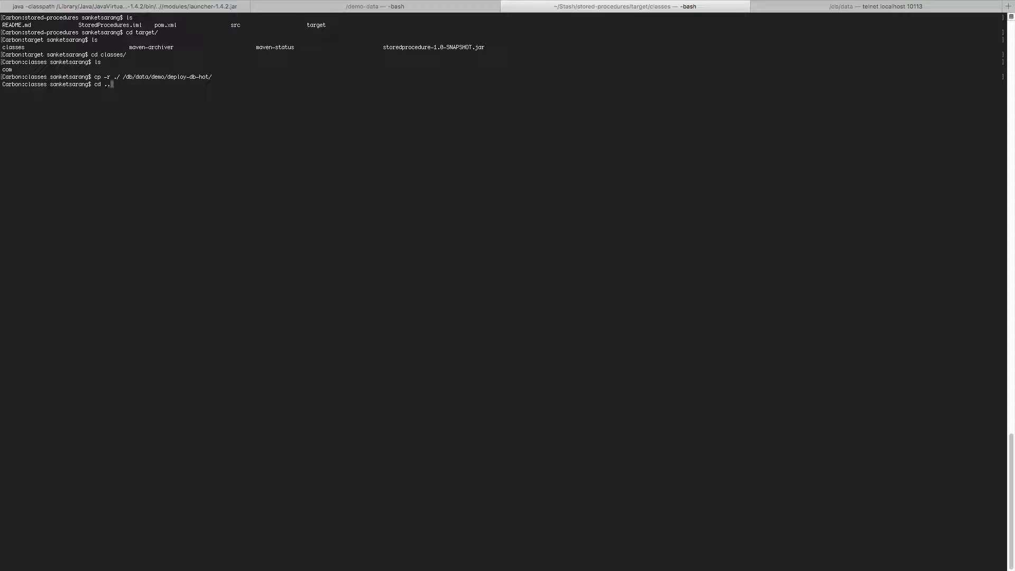
{"action": "key", "text": "Return"}
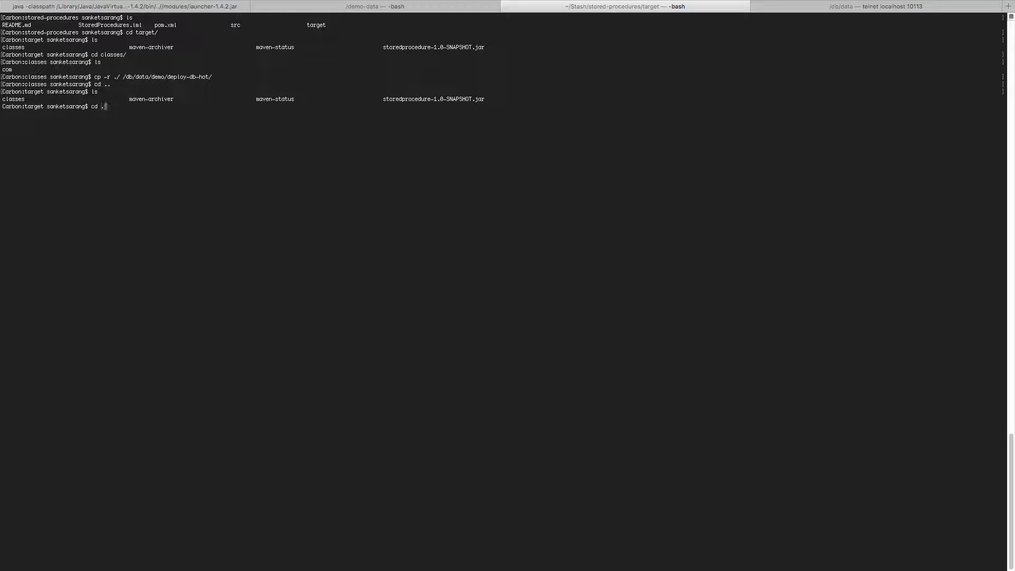
{"action": "key", "text": "Return"}
{"action": "type", "text": "cd java/"}
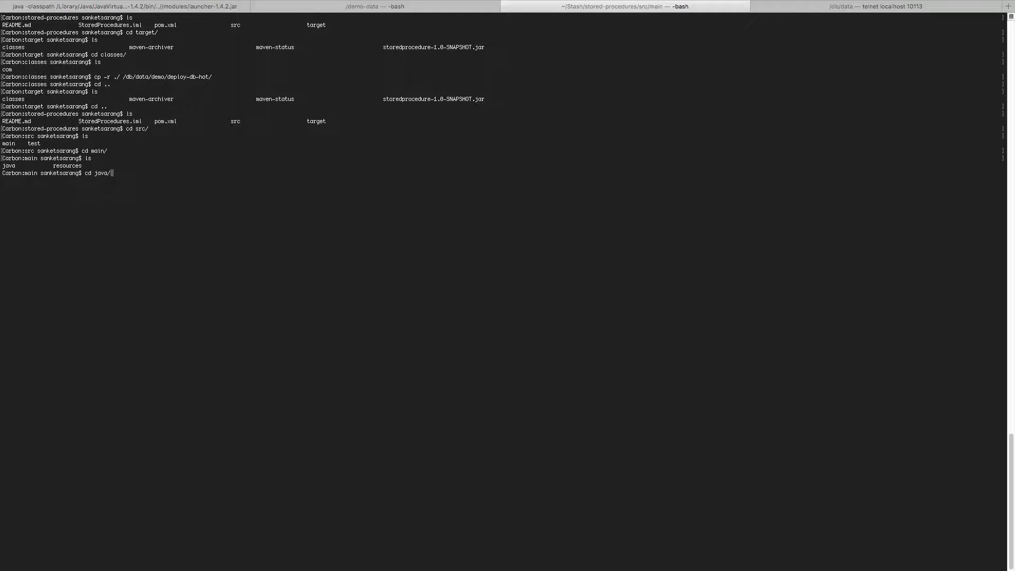
{"action": "key", "text": "Return"}
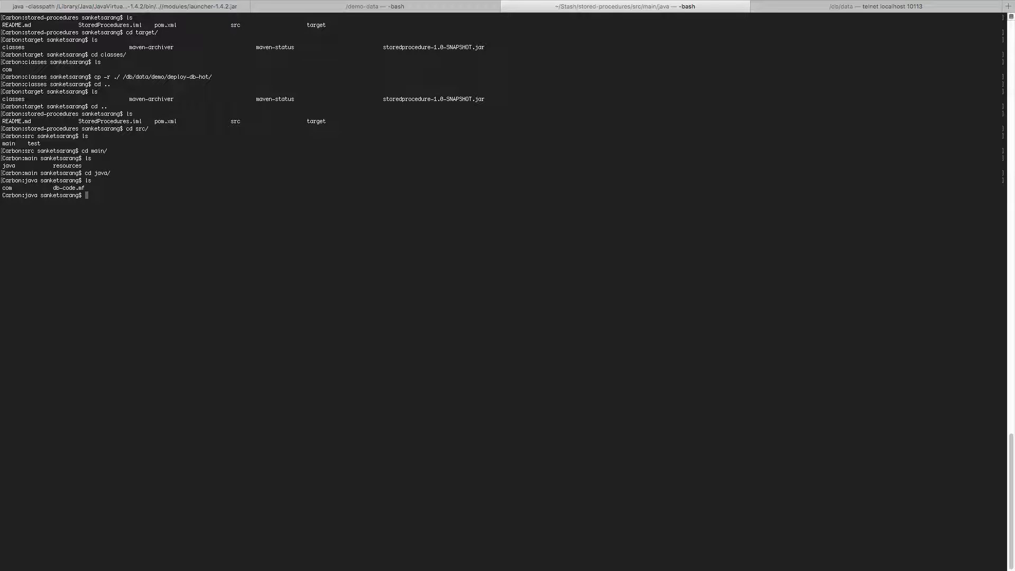
Copy the db-code.mf manifest into /db/data/demo/deploy-db-hot/.
{"action": "type", "text": "cp"}
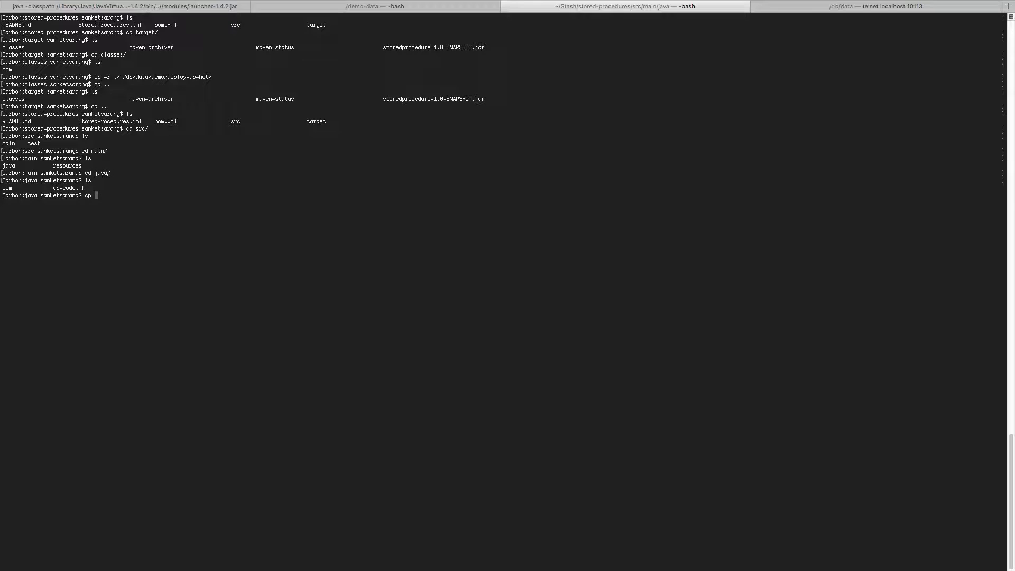
{"action": "type", "text": "db-code.mf"}
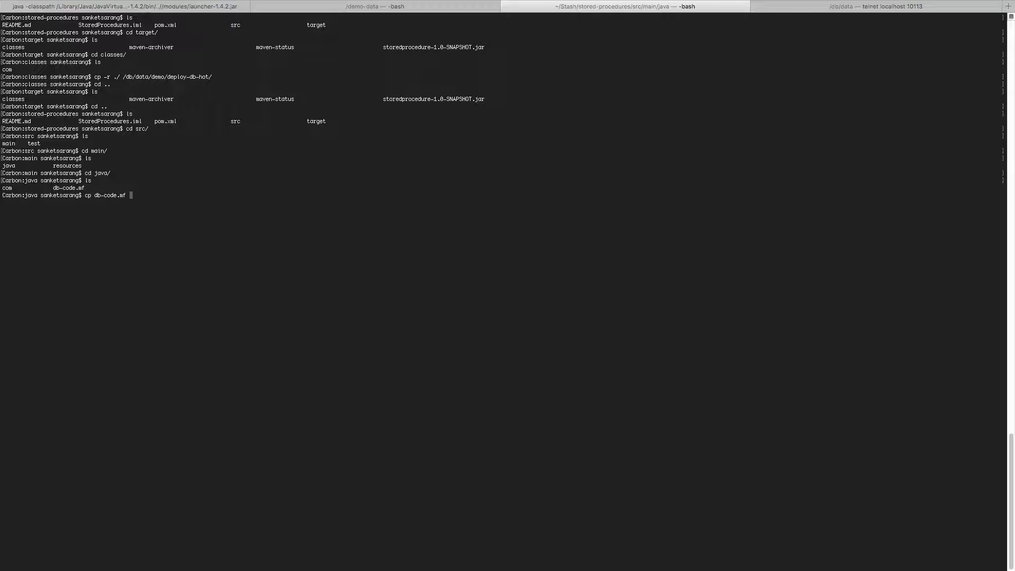
{"action": "type", "text": "/d"}
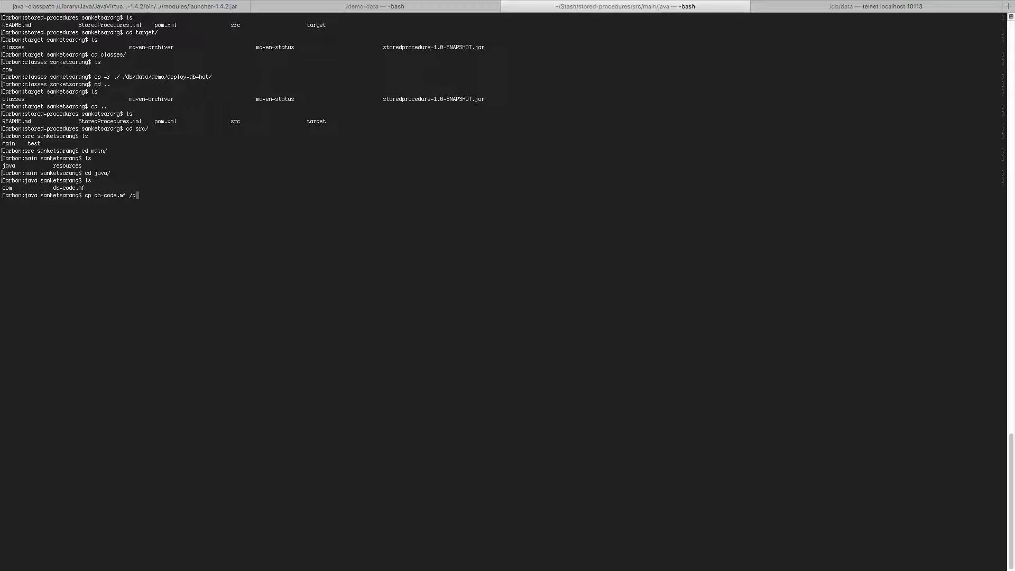
{"action": "type", "text": "b/d"}
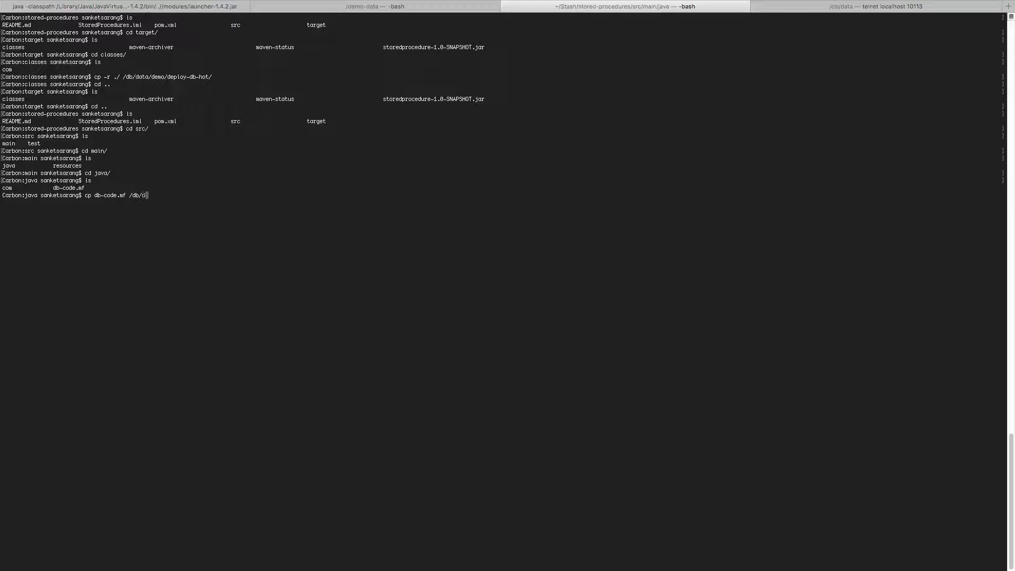
{"action": "type", "text": "ata/demo/"}
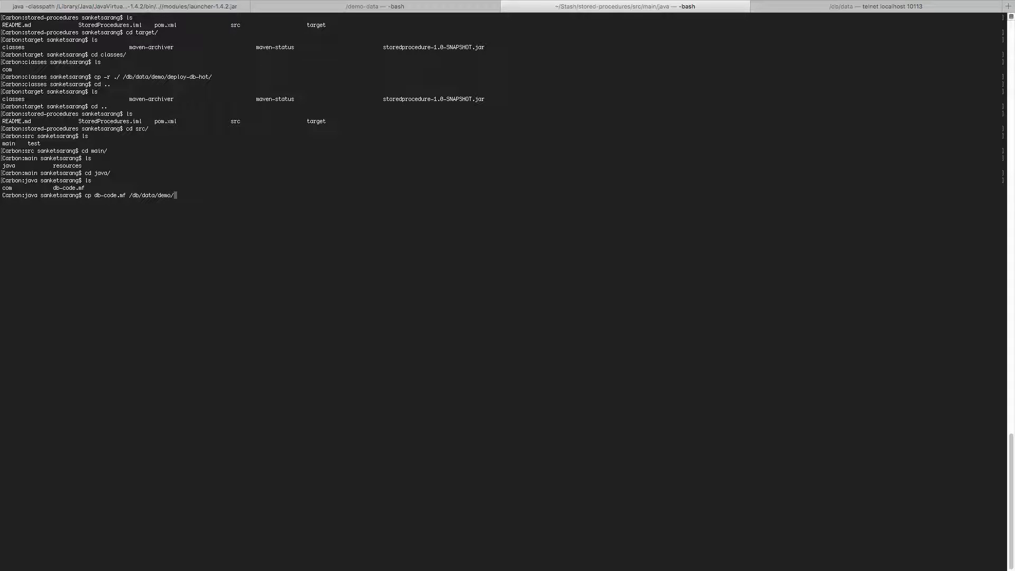
{"action": "type", "text": "deploy-db-hot/"}
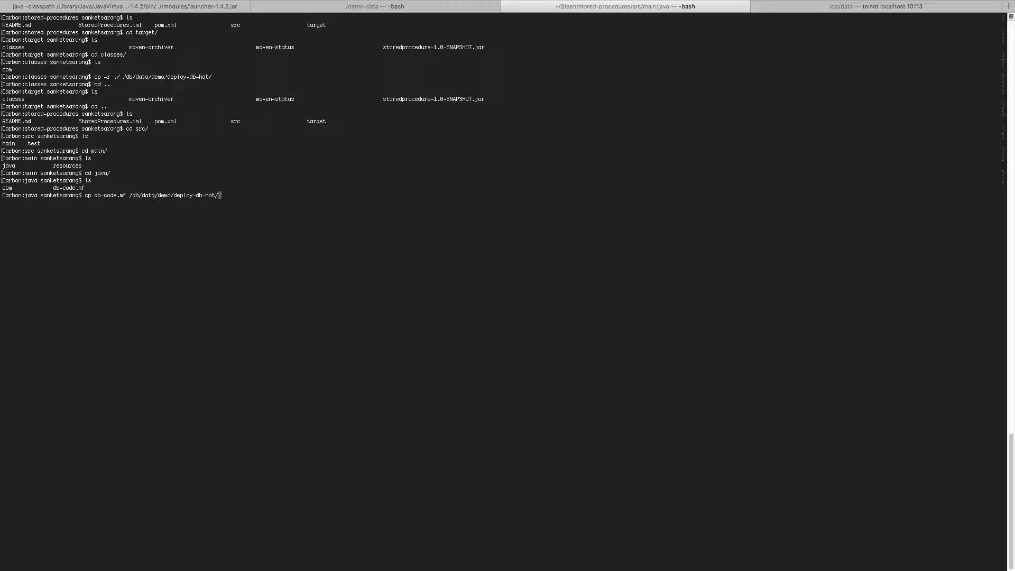
{"action": "key", "text": "Return"}
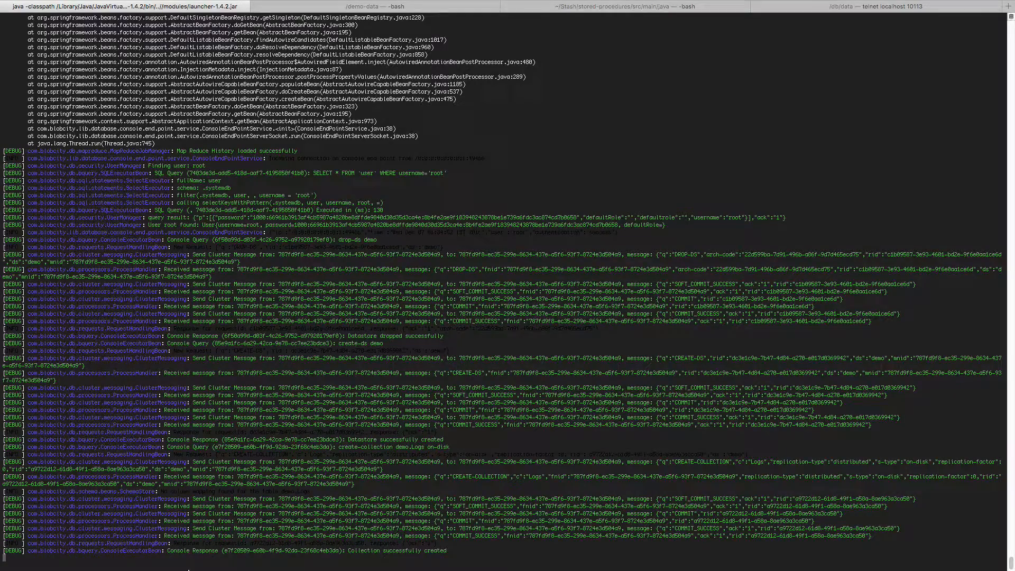
Run load-code demo in the BlobCity console, confirming all classes loaded successfully.
{"action": "scroll", "scroll_direction": "down", "scroll_amount": 3}
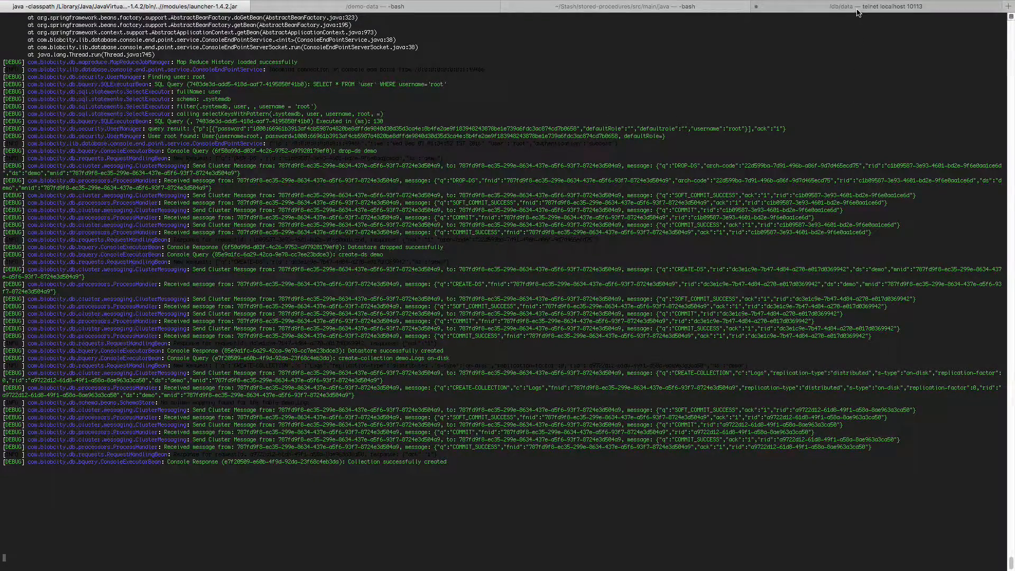
{"action": "left_click", "coordinate": [895, 6]}
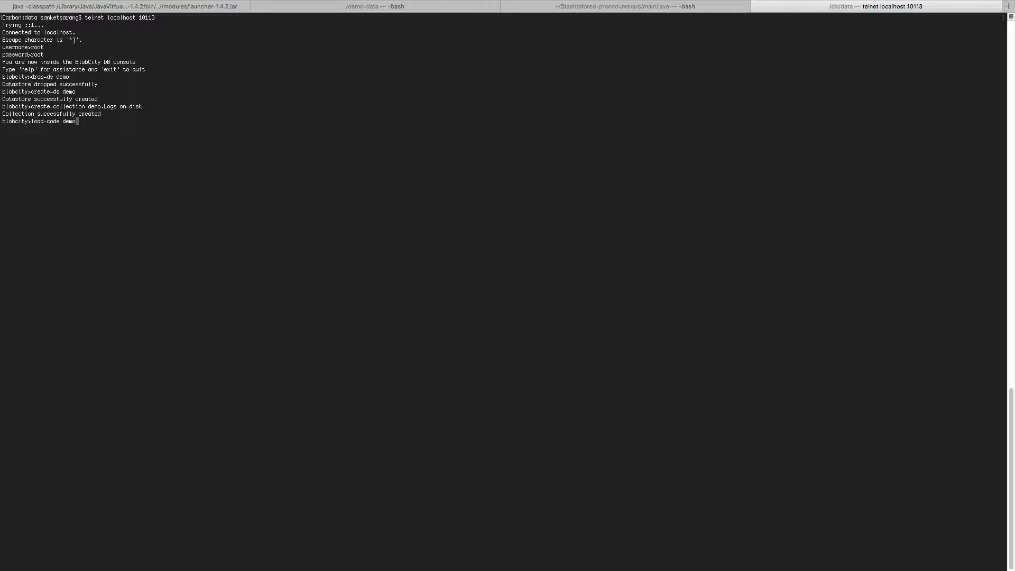
{"action": "key", "text": "Return"}
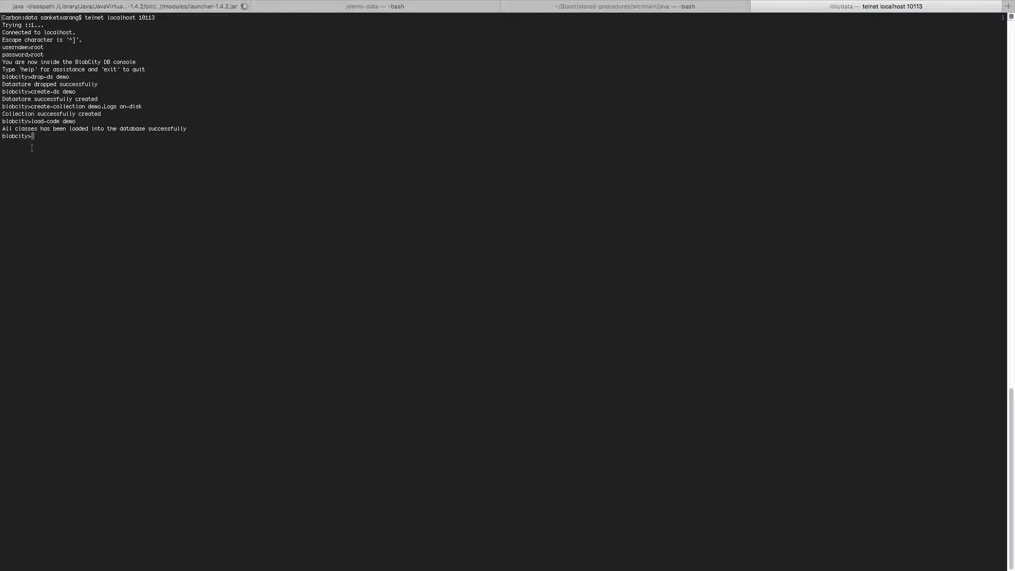
{"action": "mouse_move", "coordinate": [176, 42]}
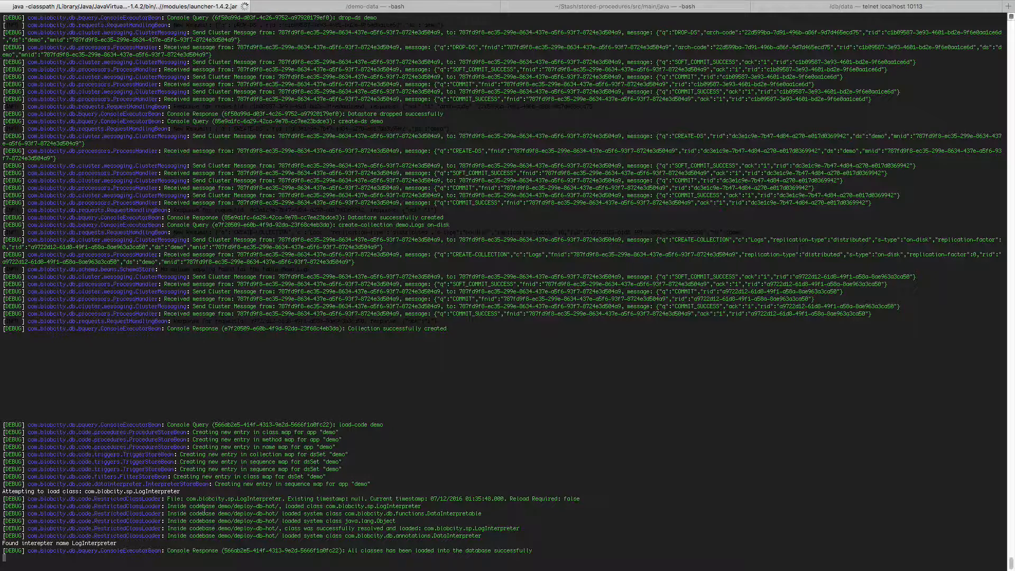
{"action": "mouse_move", "coordinate": [419, 530]}
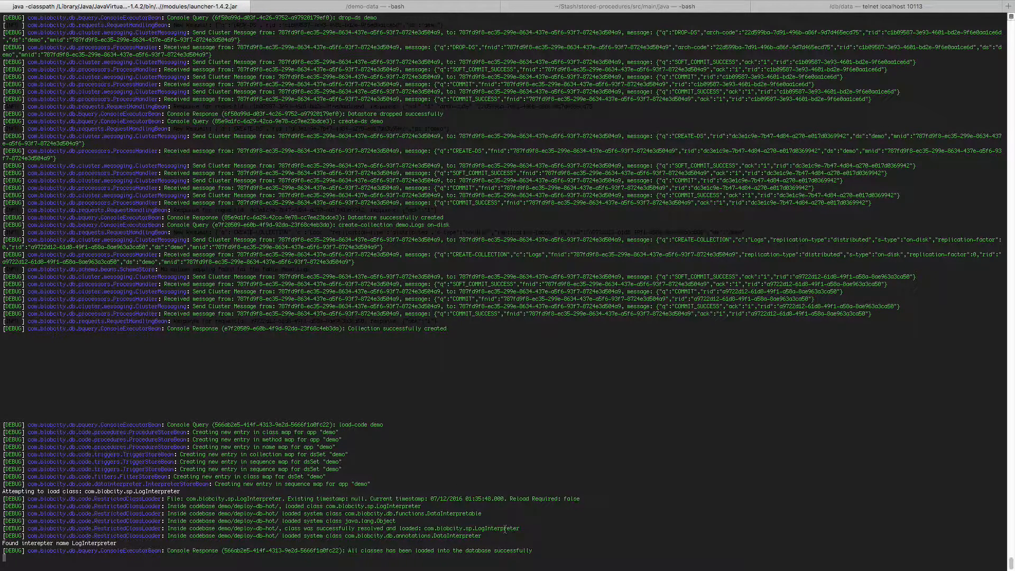
{"action": "double_click", "coordinate": [471, 528]}
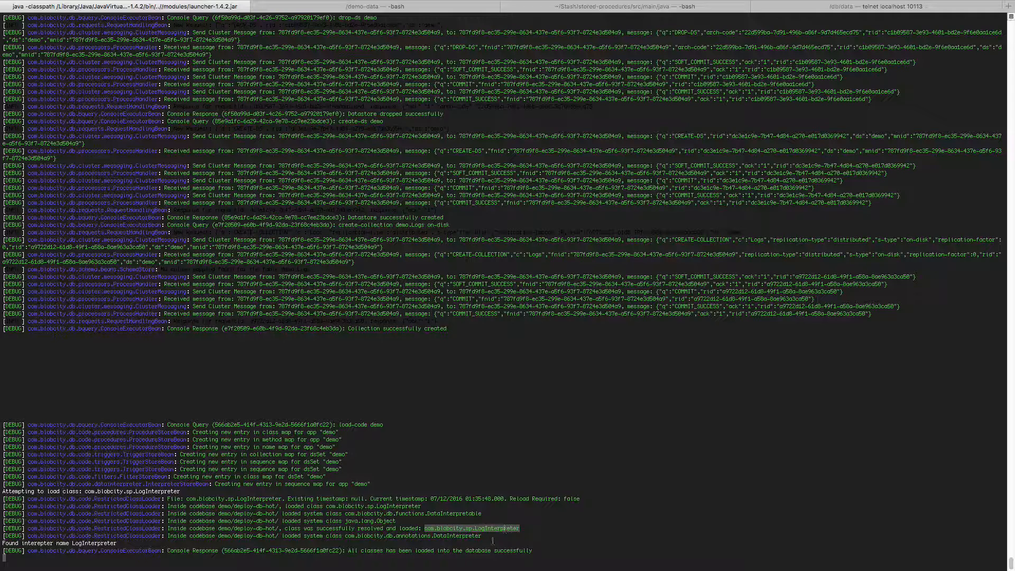
{"action": "mouse_move", "coordinate": [498, 388]}
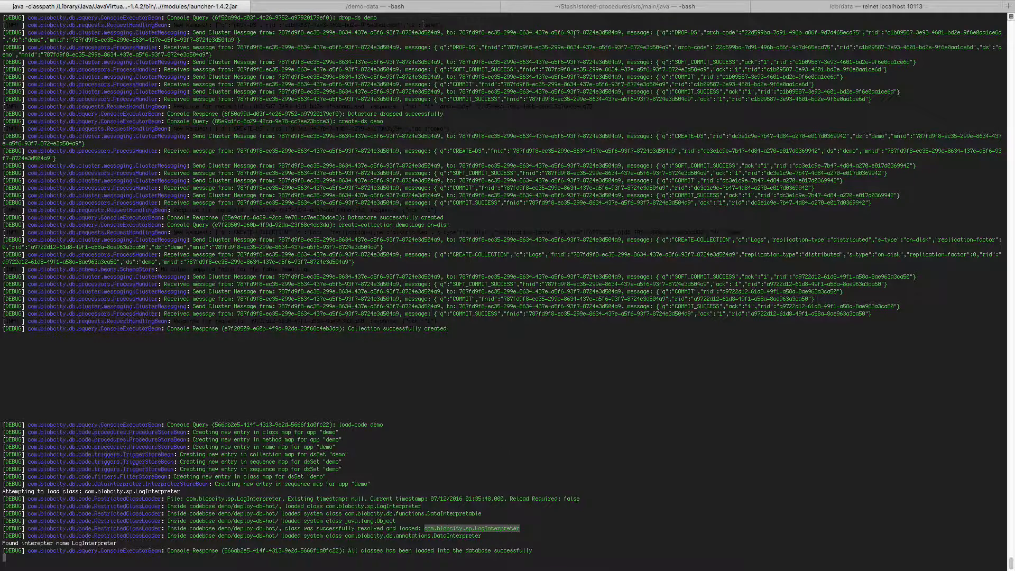
{"action": "left_click", "coordinate": [624, 7]}
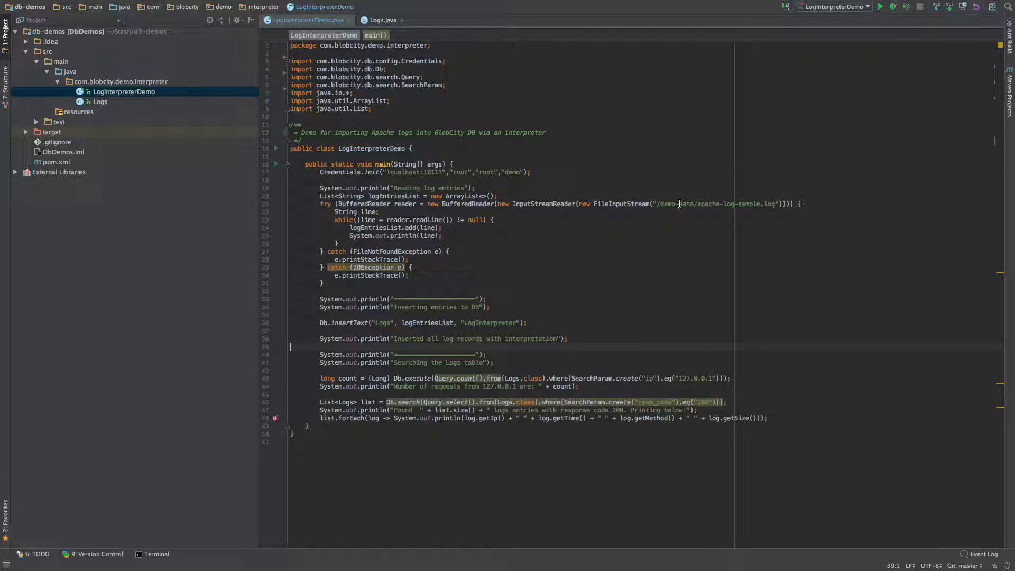
{"action": "mouse_move", "coordinate": [273, 368]}
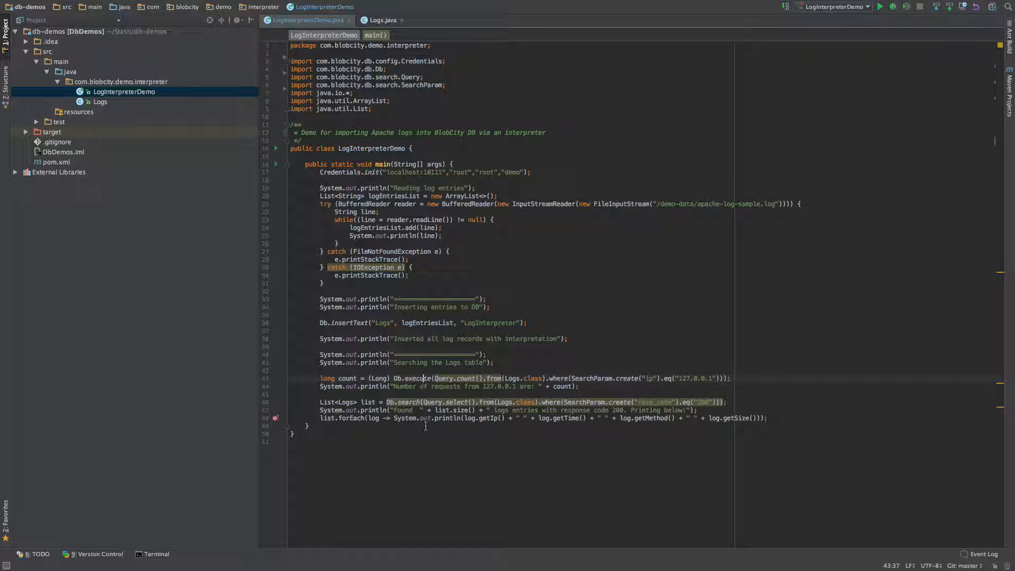
Run LogInterpreterDemo from Edit Configurations, continuing past the missing-module warning.
{"action": "left_click", "coordinate": [460, 410]}
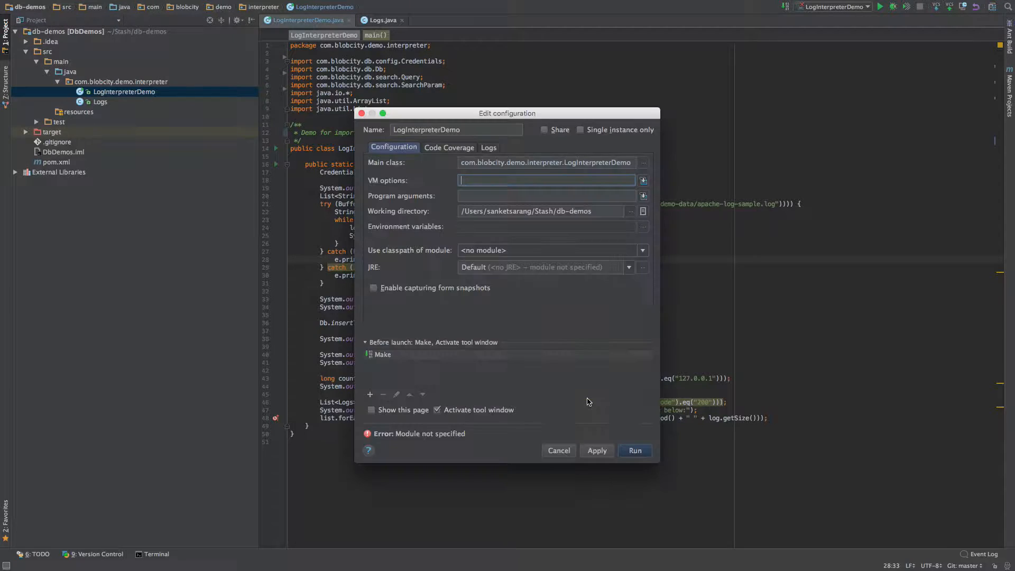
{"action": "left_click", "coordinate": [633, 450]}
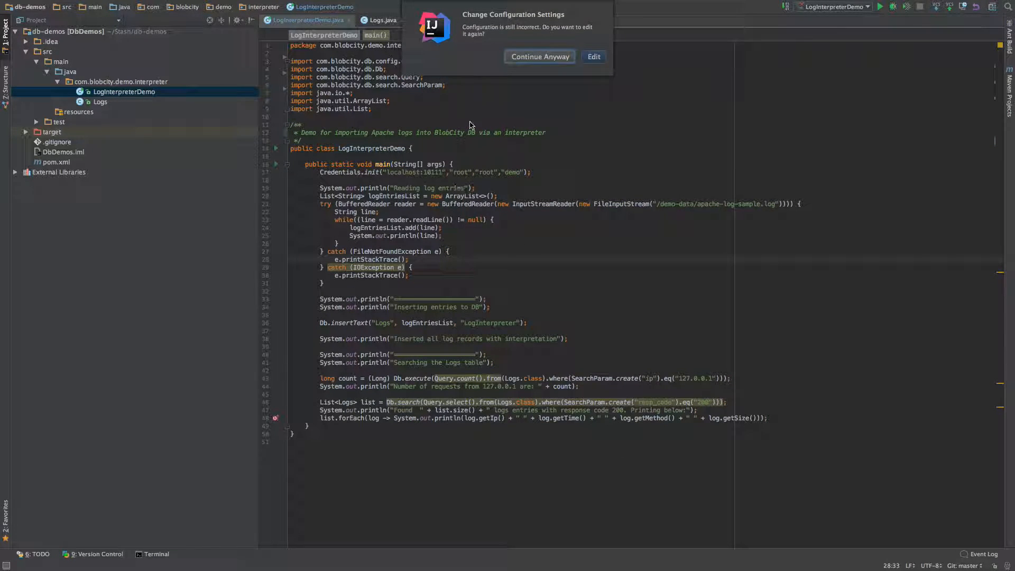
{"action": "left_click", "coordinate": [539, 56]}
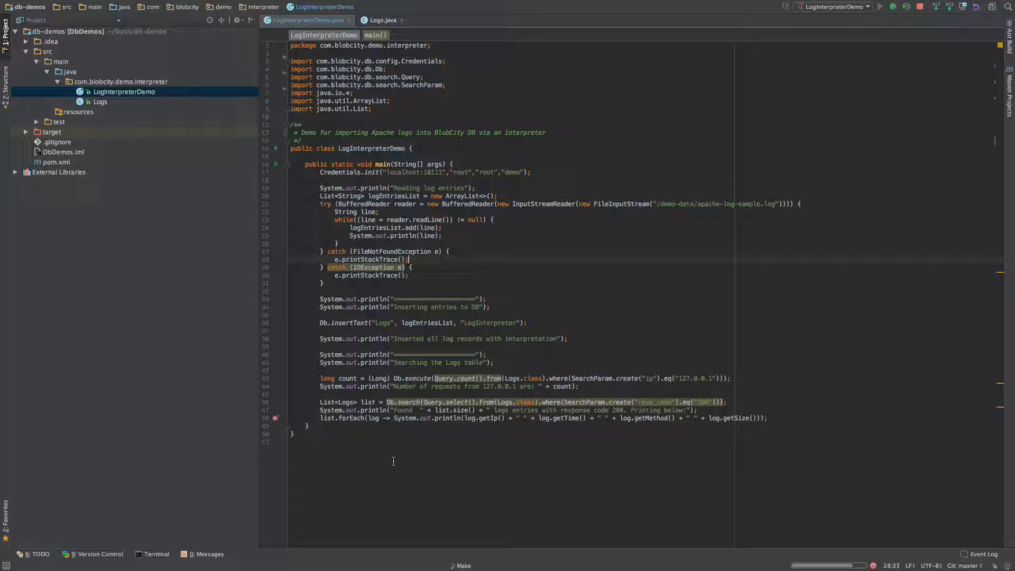
Review the Run output after clearing marks and highlight the Logs table name in the code.
{"action": "left_click", "coordinate": [877, 7]}
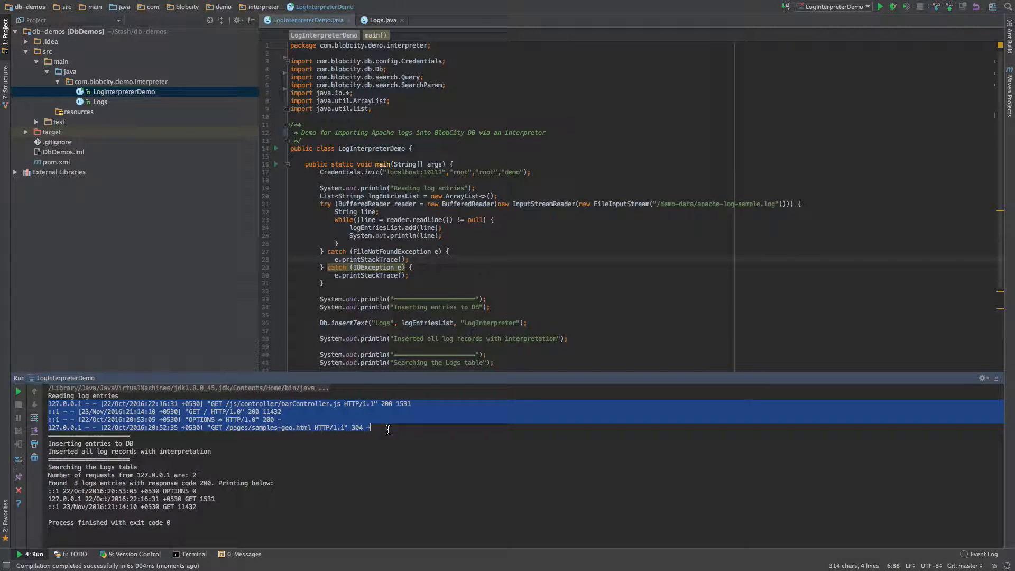
{"action": "left_click", "coordinate": [139, 443]}
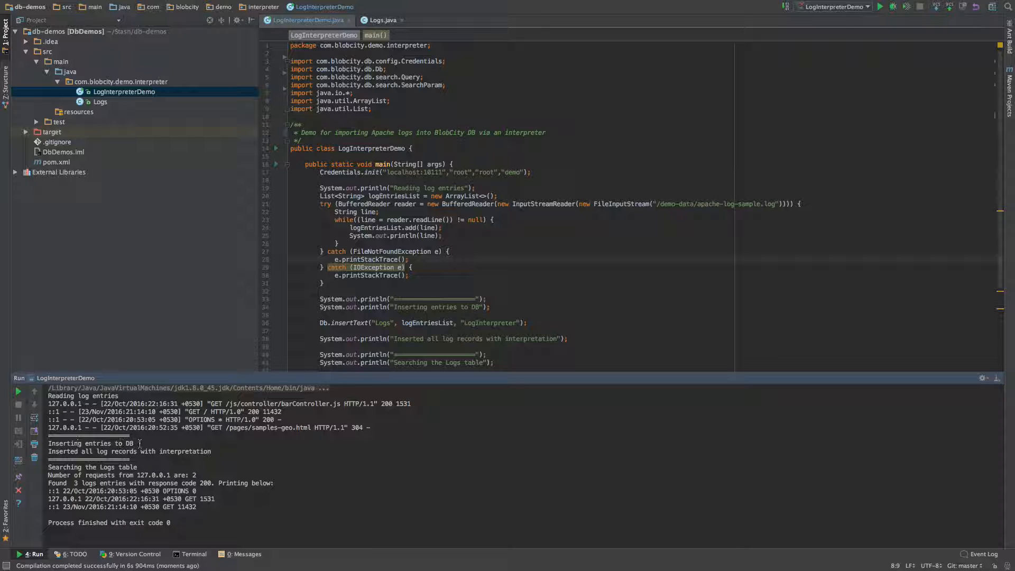
{"action": "mouse_move", "coordinate": [109, 453]}
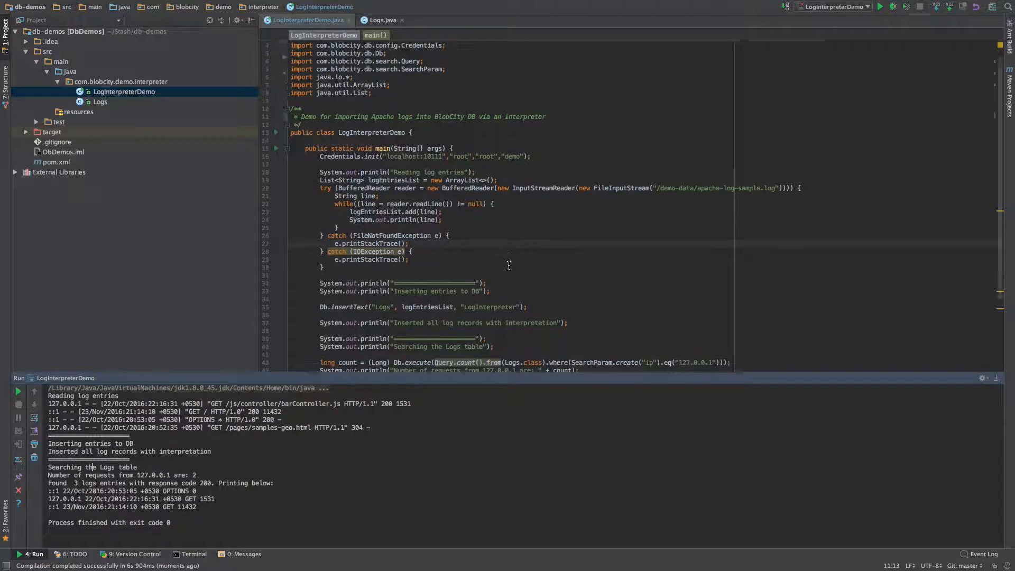
{"action": "scroll", "scroll_direction": "down", "scroll_amount": 3}
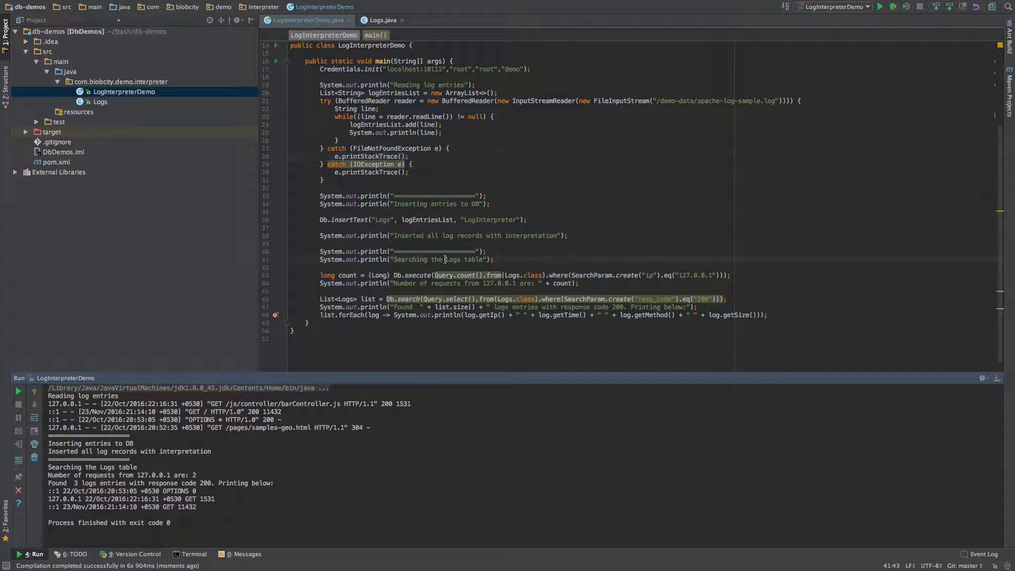
{"action": "double_click", "coordinate": [451, 259]}
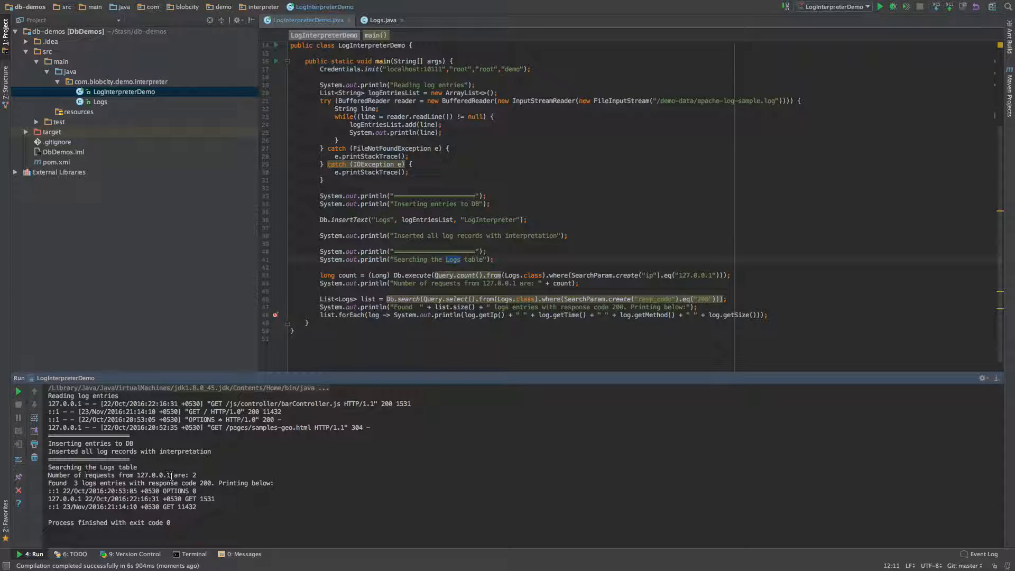
Point out the count of 2 for 127.0.0.1 and highlight response code 200 in the output.
{"action": "left_click", "coordinate": [195, 475]}
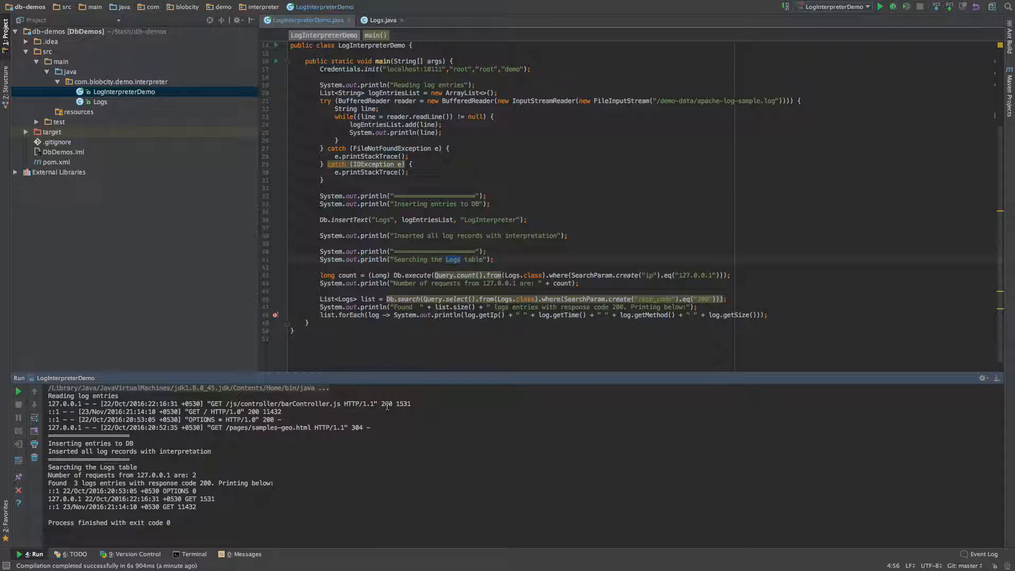
{"action": "double_click", "coordinate": [353, 426]}
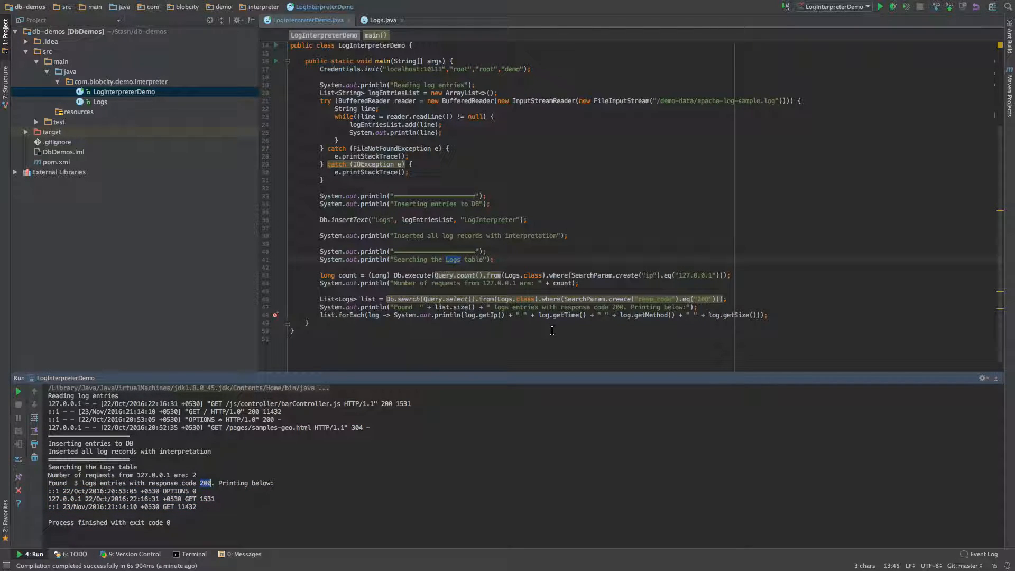
{"action": "scroll", "scroll_direction": "up", "scroll_amount": 3}
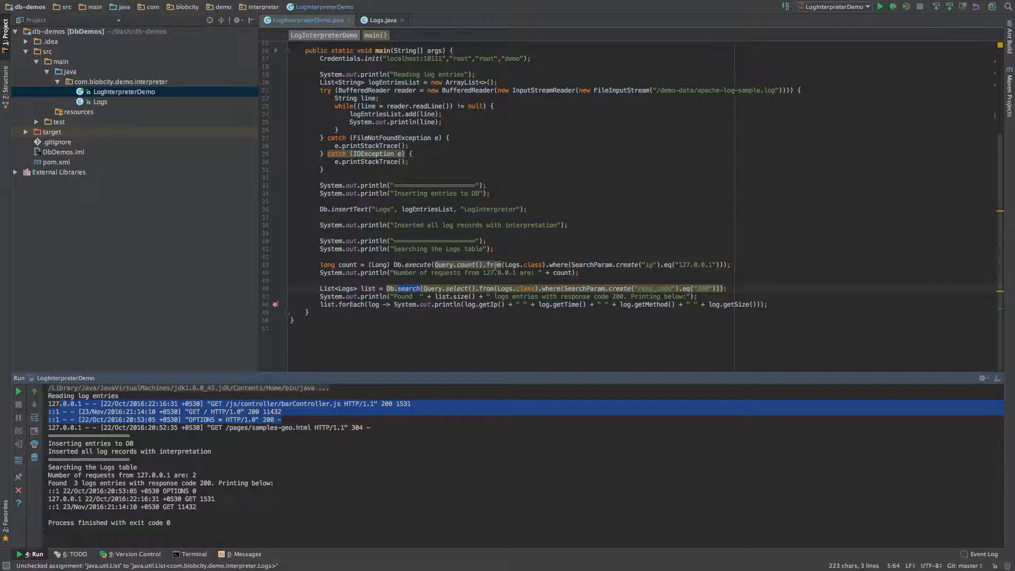
{"action": "double_click", "coordinate": [490, 208]}
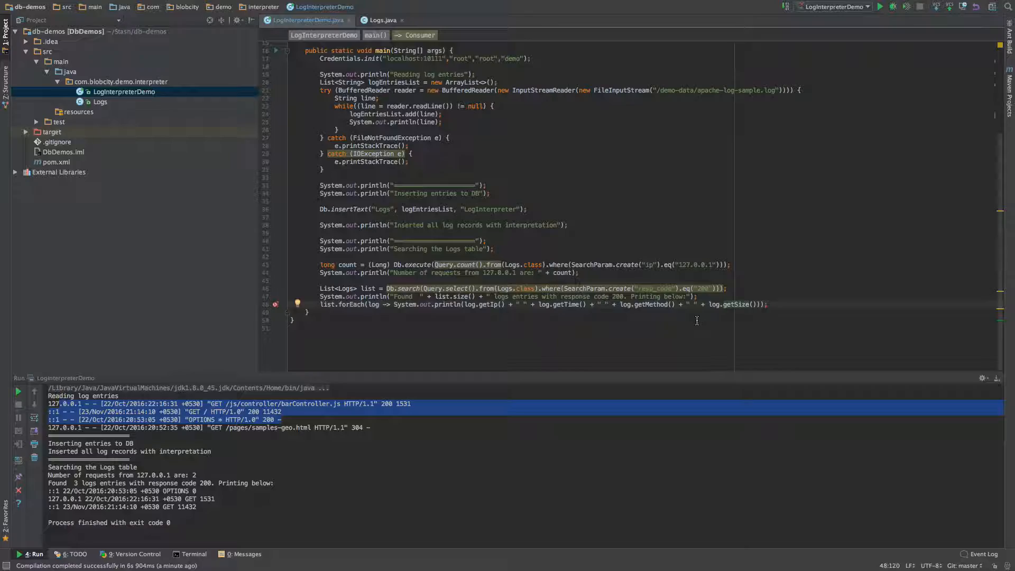
{"action": "mouse_move", "coordinate": [226, 321]}
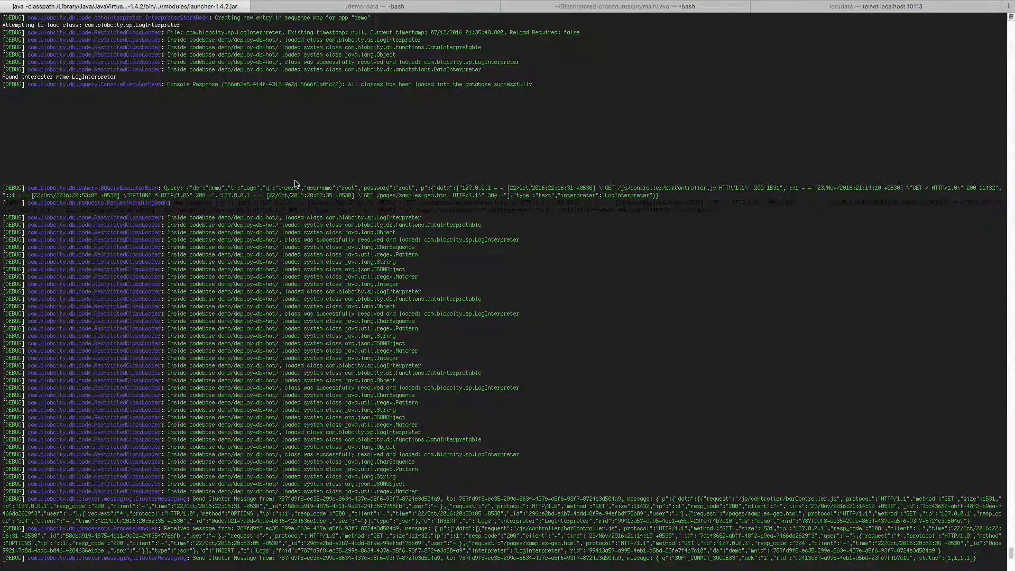
{"action": "mouse_move", "coordinate": [736, 211]}
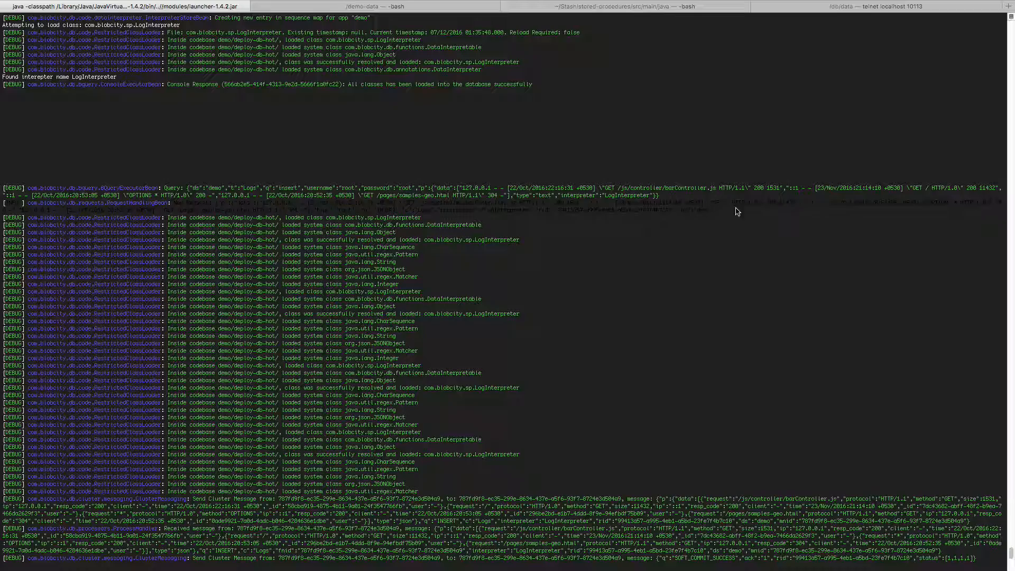
Scroll the BlobCity server log to the insert, count and search queries and highlight resp_code.
{"action": "scroll", "scroll_direction": "down", "scroll_amount": 3}
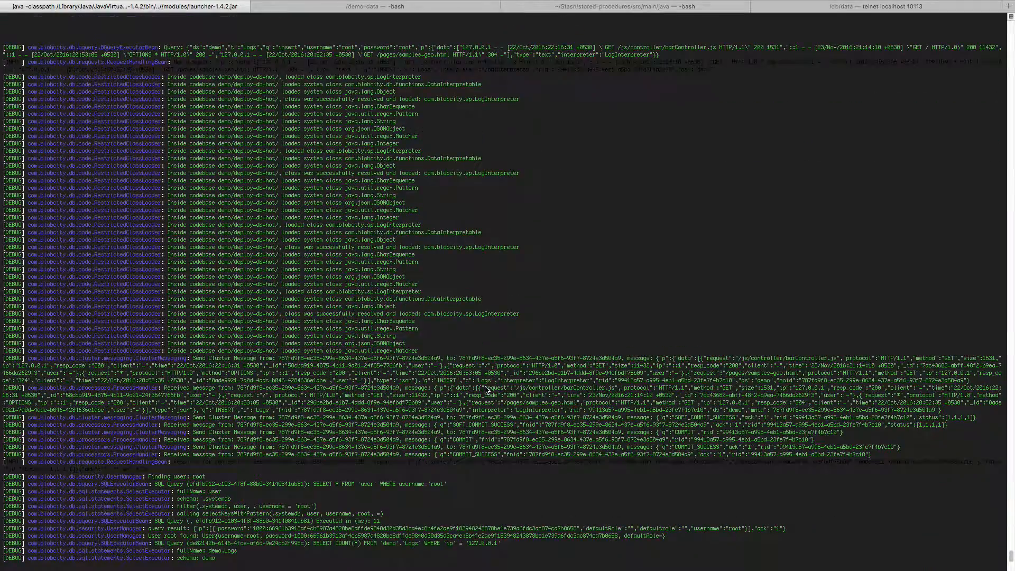
{"action": "scroll", "scroll_direction": "down", "scroll_amount": 3}
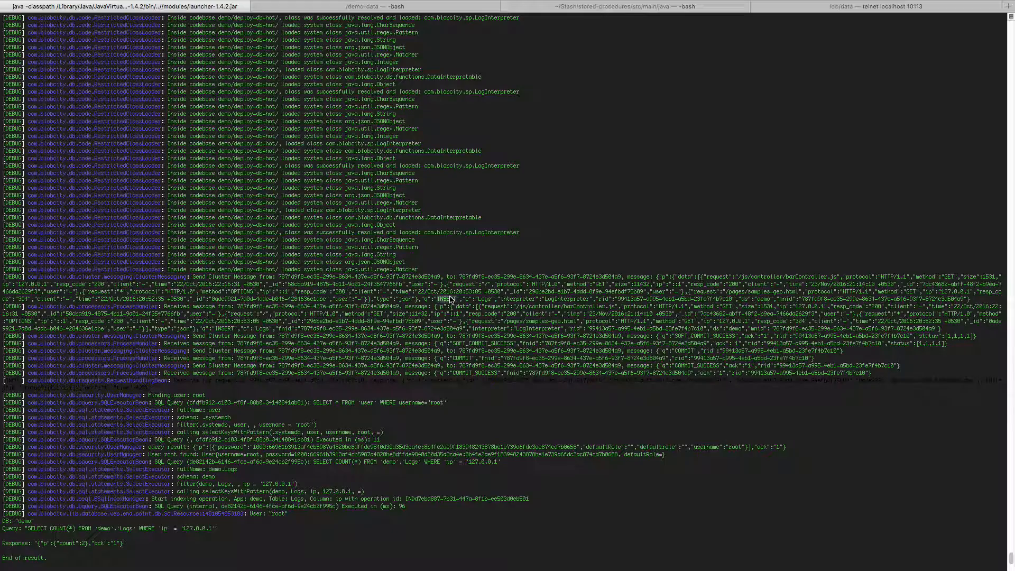
{"action": "scroll", "scroll_direction": "down", "scroll_amount": 3}
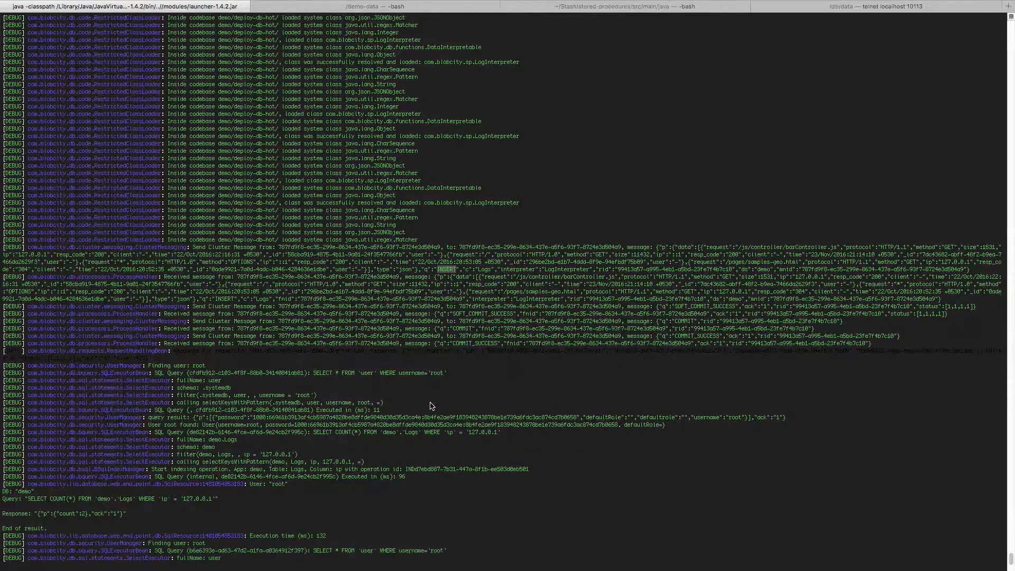
{"action": "scroll", "scroll_direction": "down", "scroll_amount": 3}
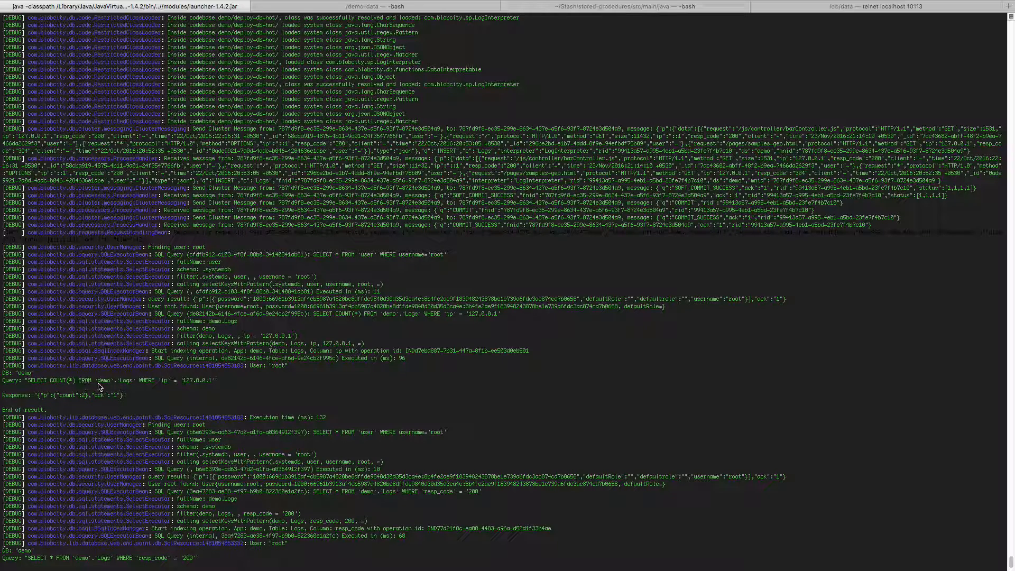
{"action": "mouse_move", "coordinate": [208, 383]}
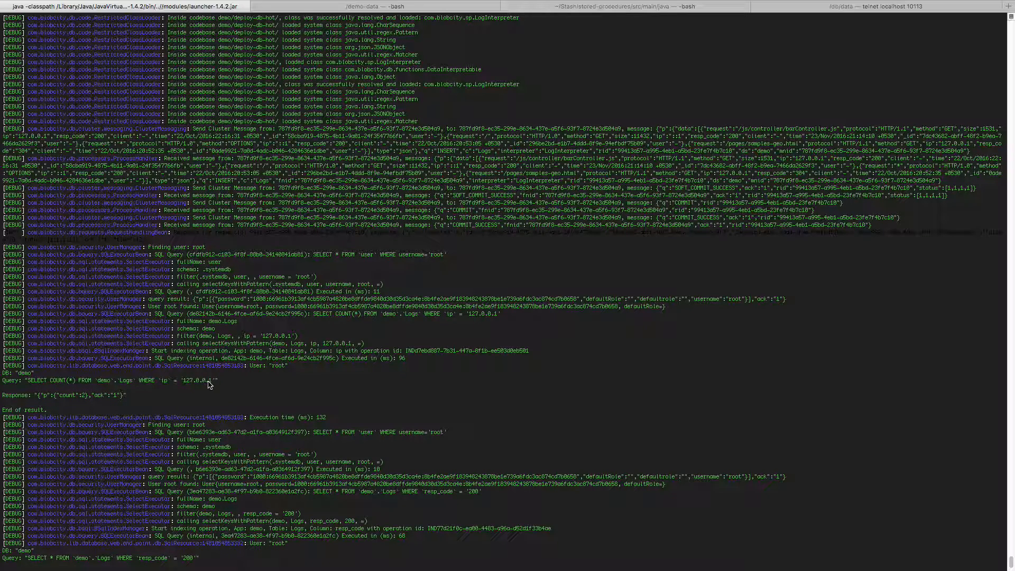
{"action": "scroll", "scroll_direction": "down", "scroll_amount": 3}
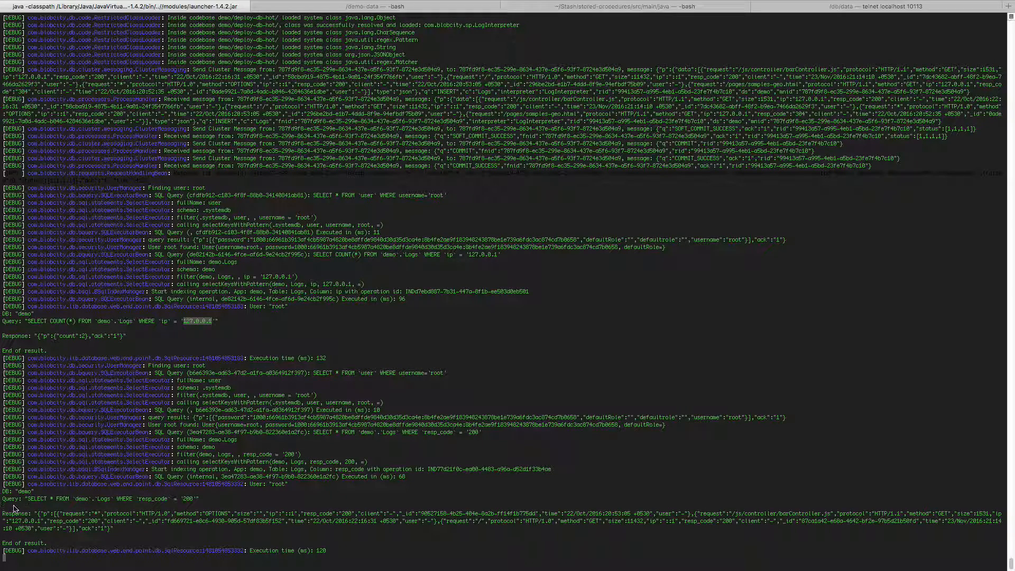
{"action": "double_click", "coordinate": [151, 499]}
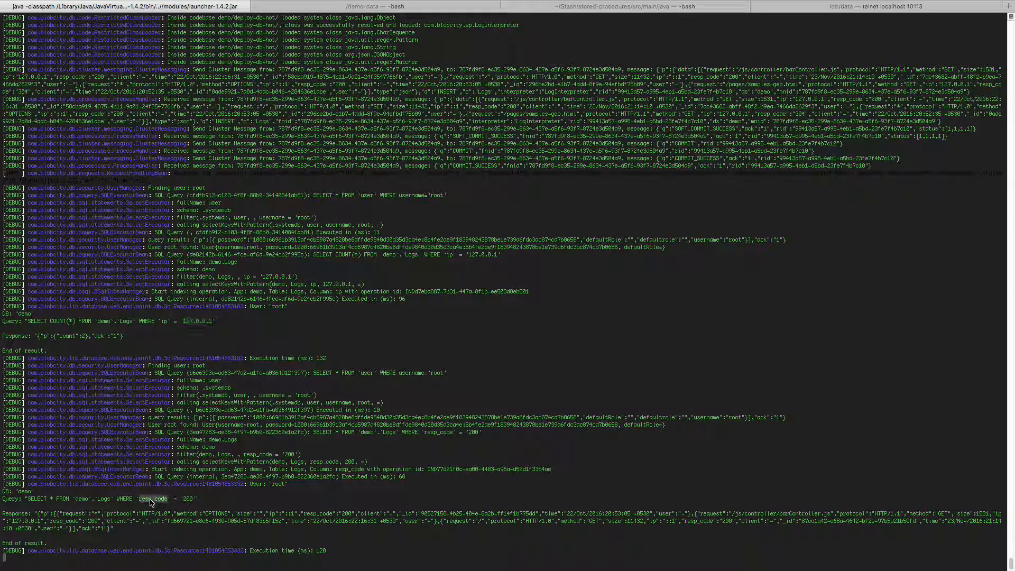